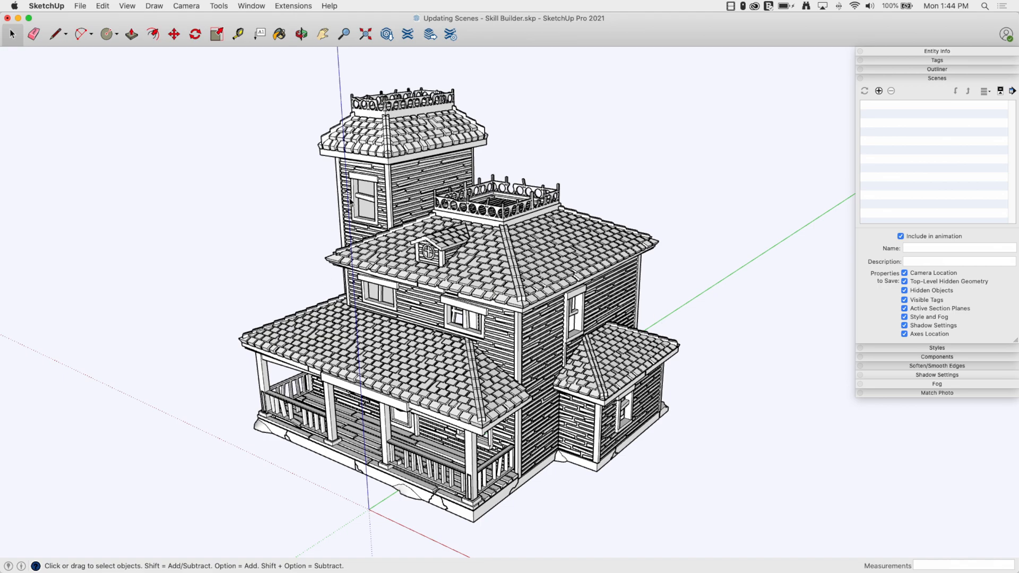
Step: Show the scene details area so the Properties to Save checkboxes are available
left_click(300, 33)
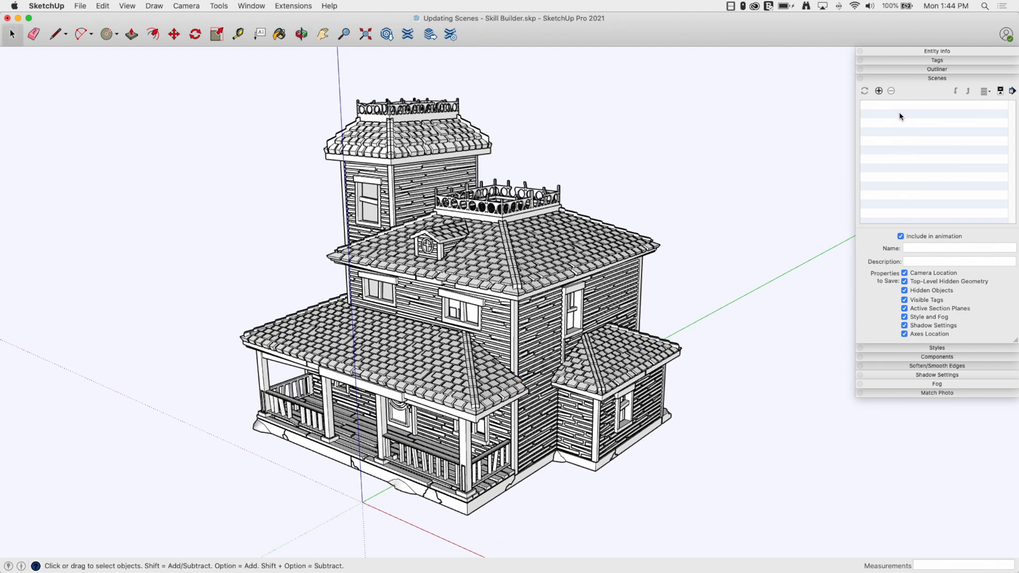
mouse_move(505, 278)
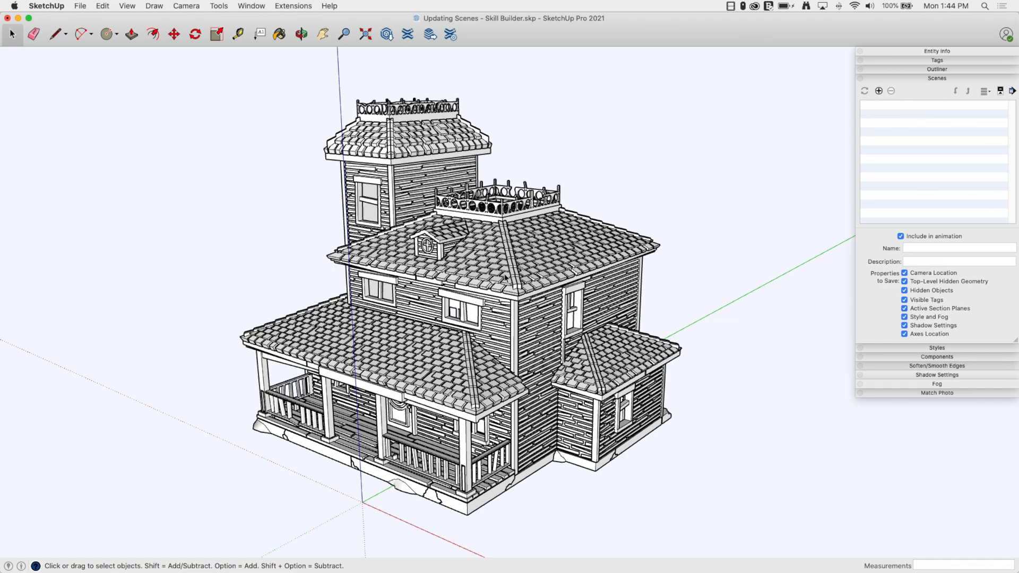
mouse_move(548, 184)
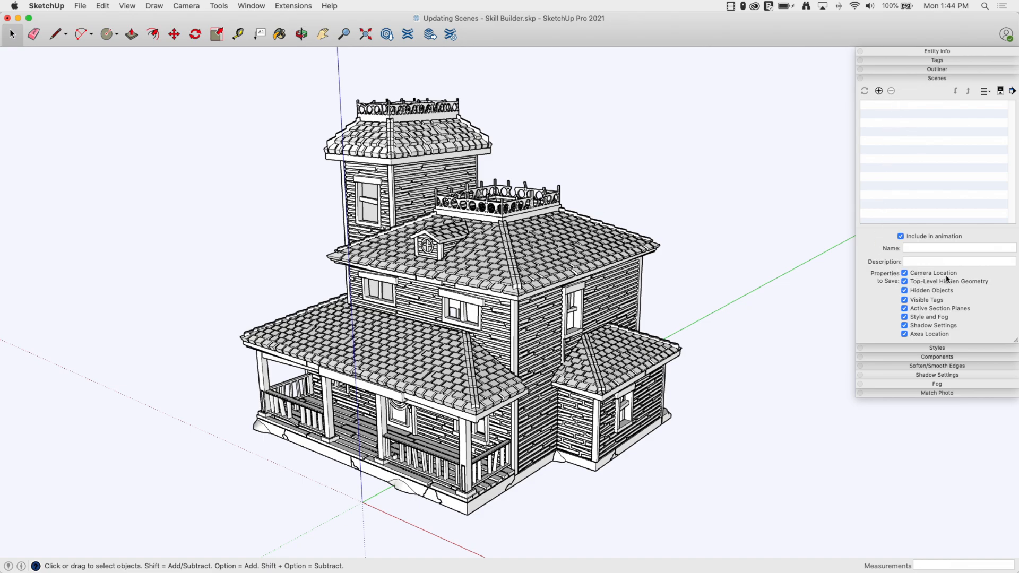
mouse_move(931, 291)
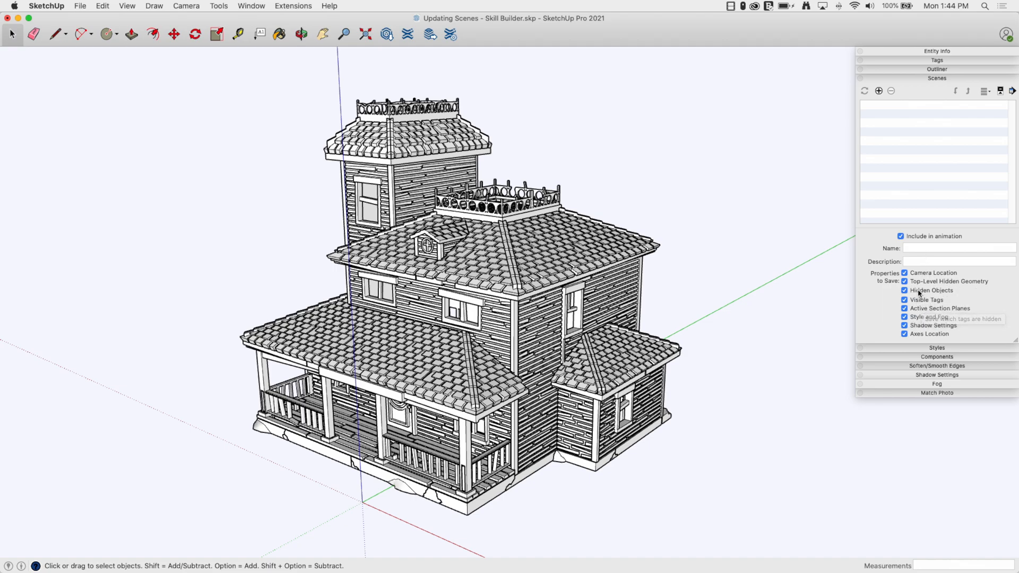
mouse_move(679, 228)
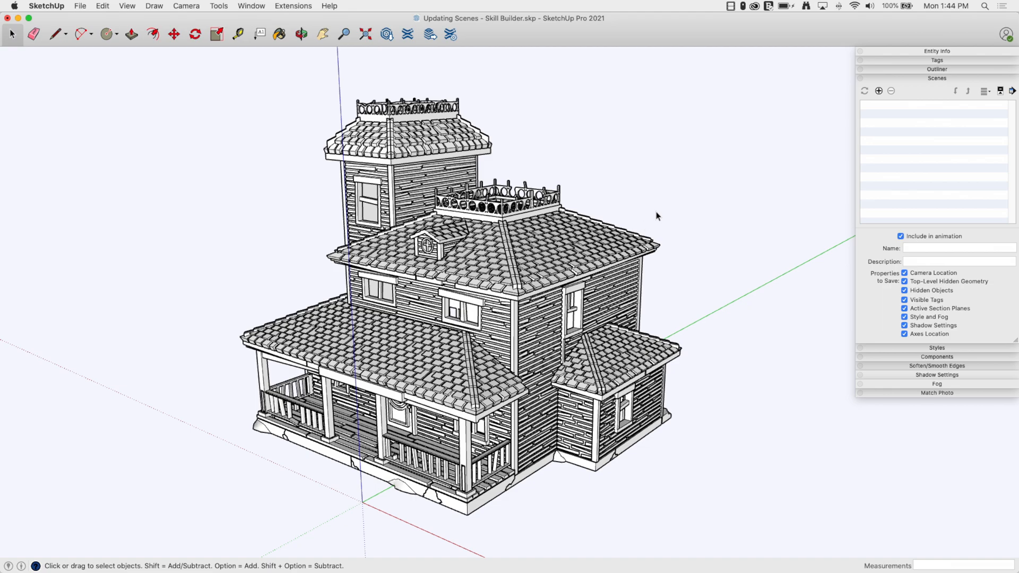
mouse_move(915, 293)
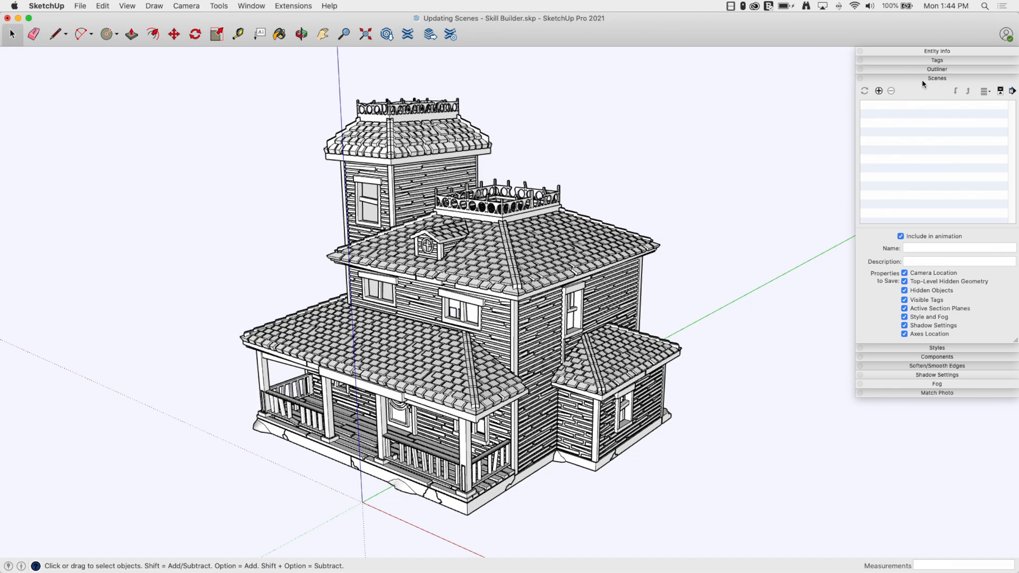
left_click(999, 91)
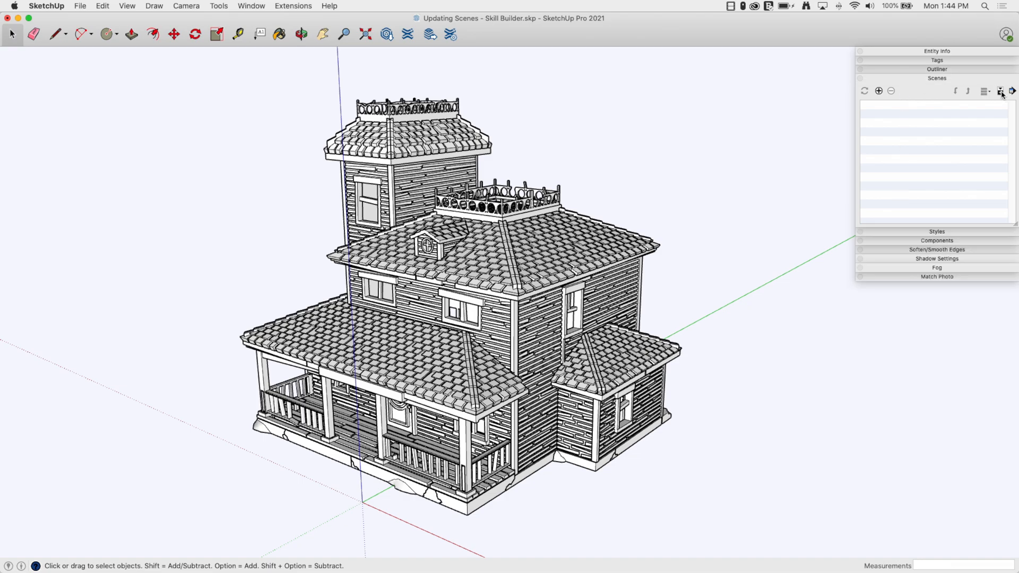
left_click(1000, 92)
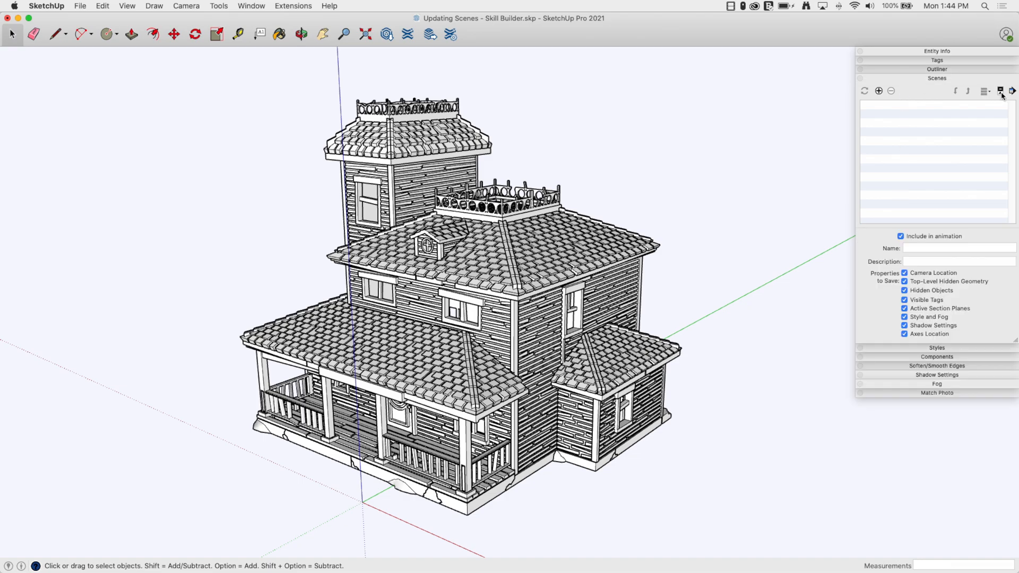
mouse_move(905, 246)
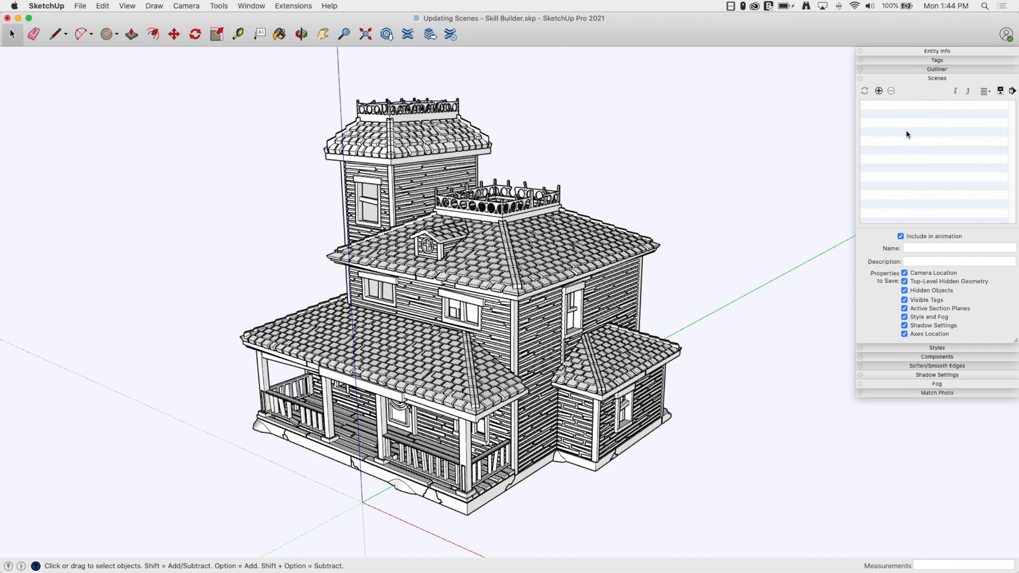
mouse_move(881, 121)
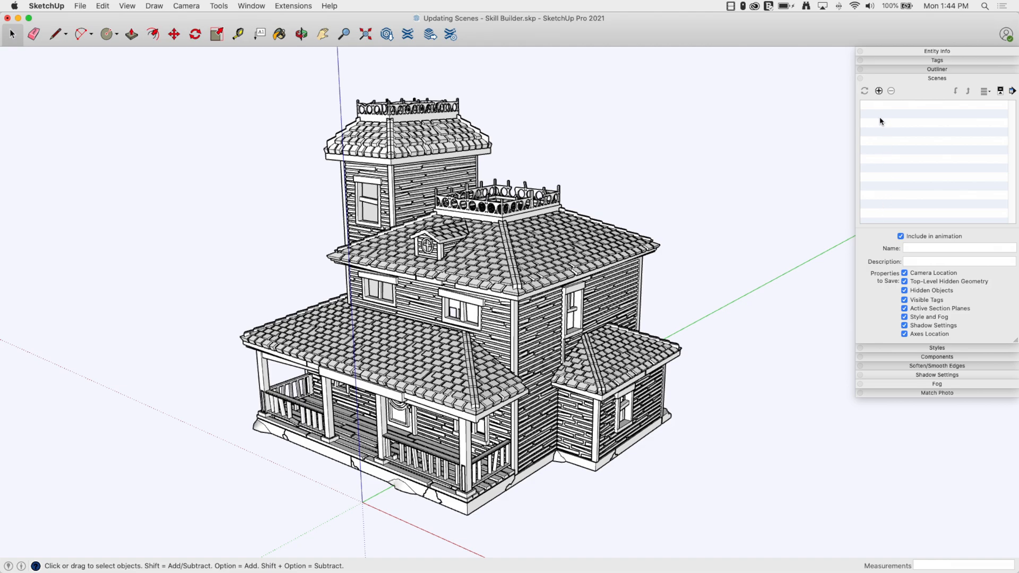
mouse_move(759, 275)
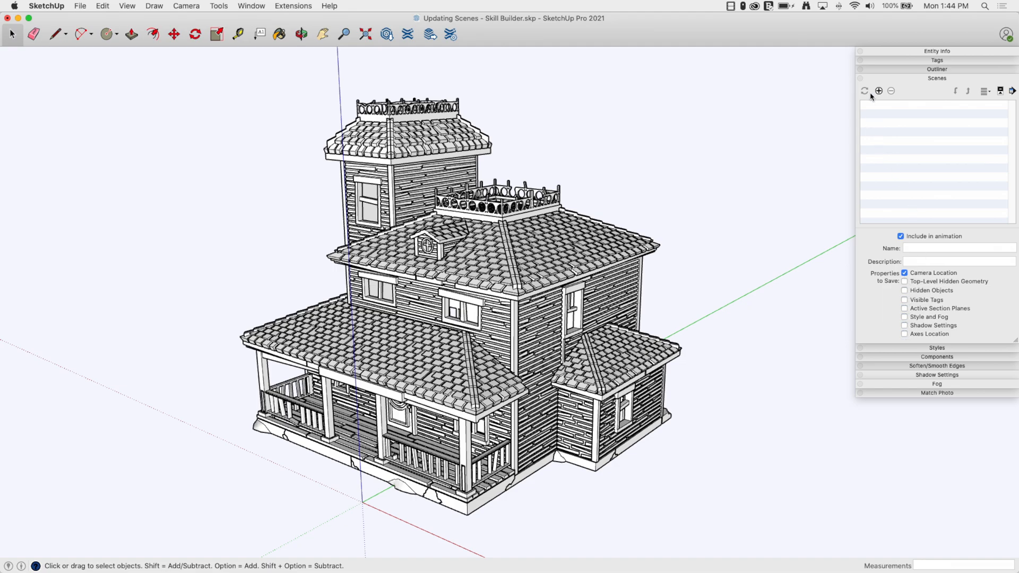
Step: Save the current view as scene Camera 1, then a second orbited view as Camera 2
left_click(878, 91)
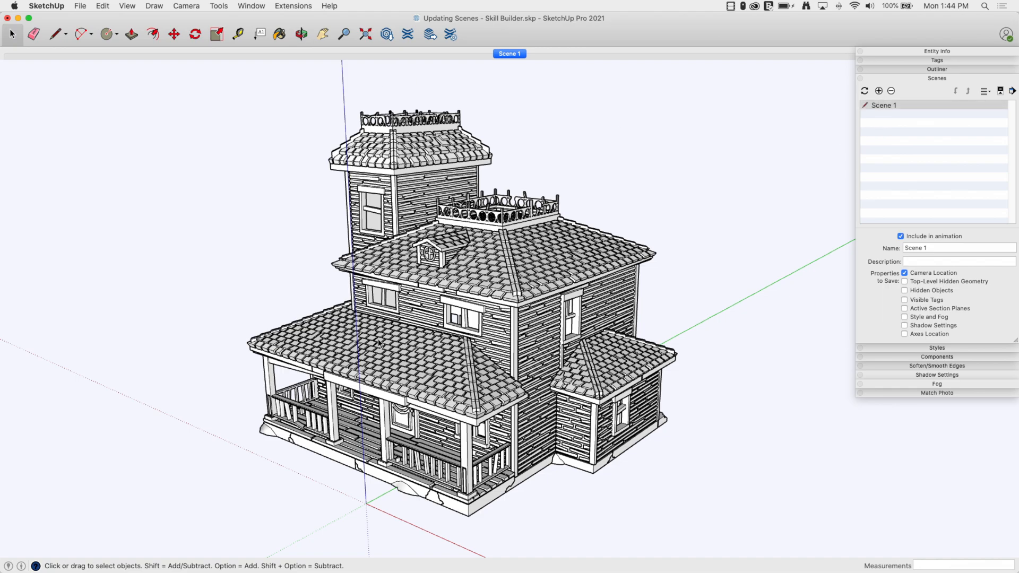
left_click(957, 247)
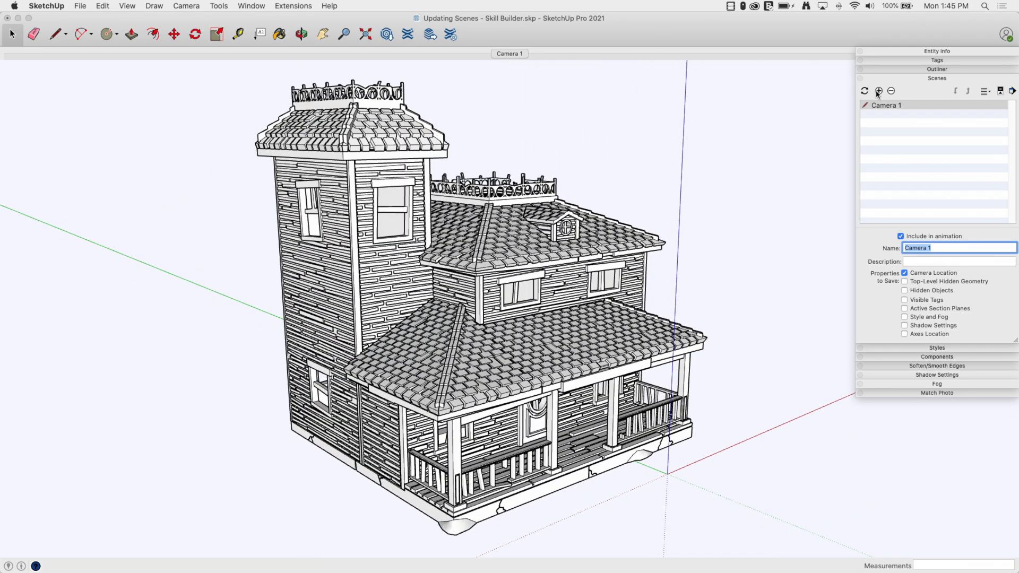
mouse_move(890, 145)
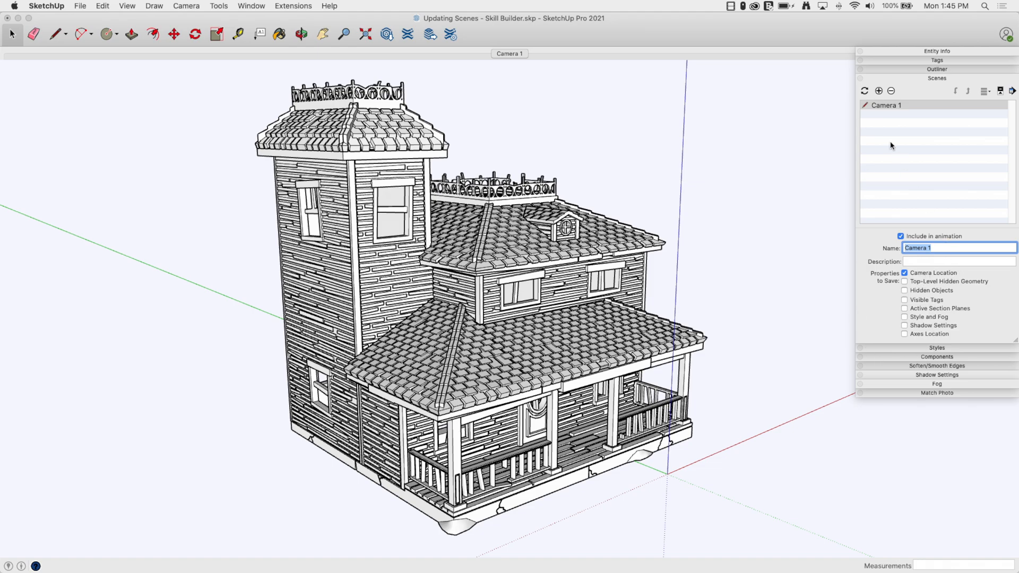
left_click(878, 91)
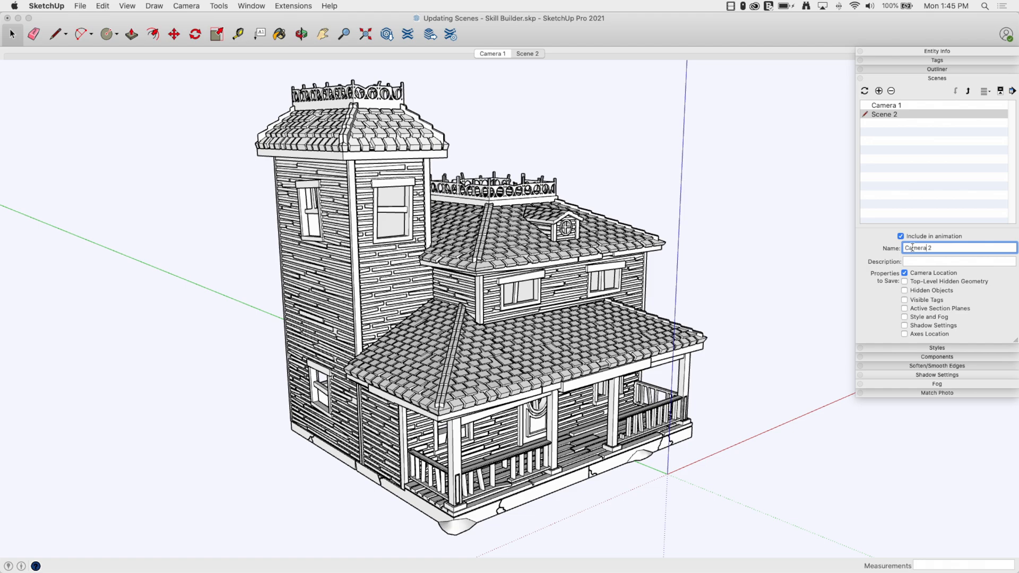
key("Return")
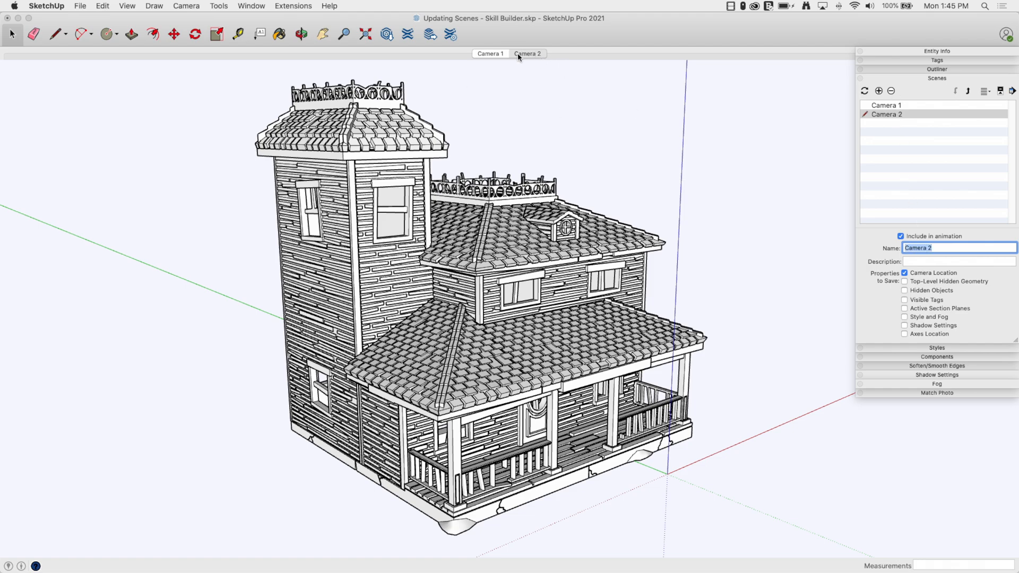
left_click(490, 54)
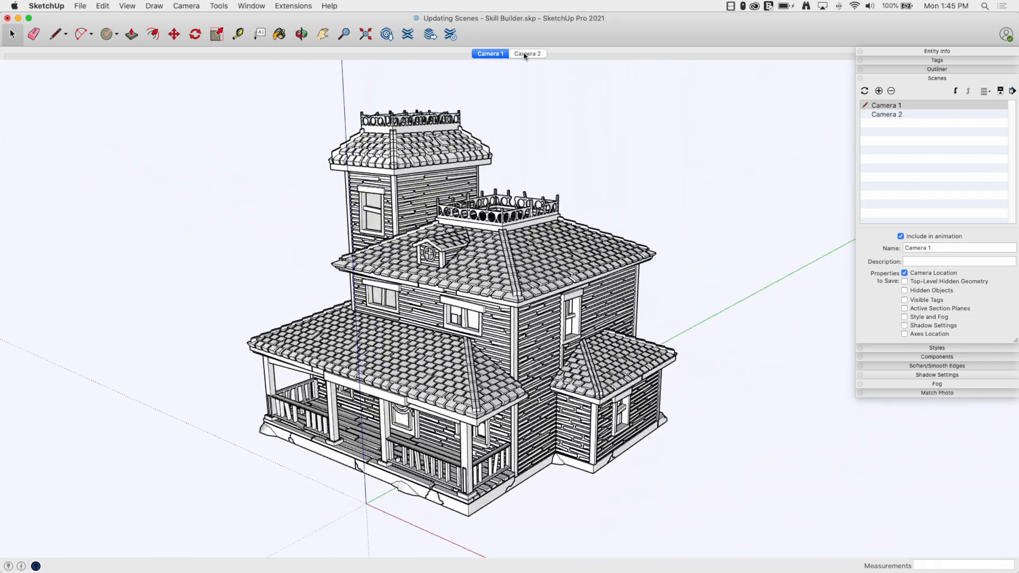
left_click(527, 54)
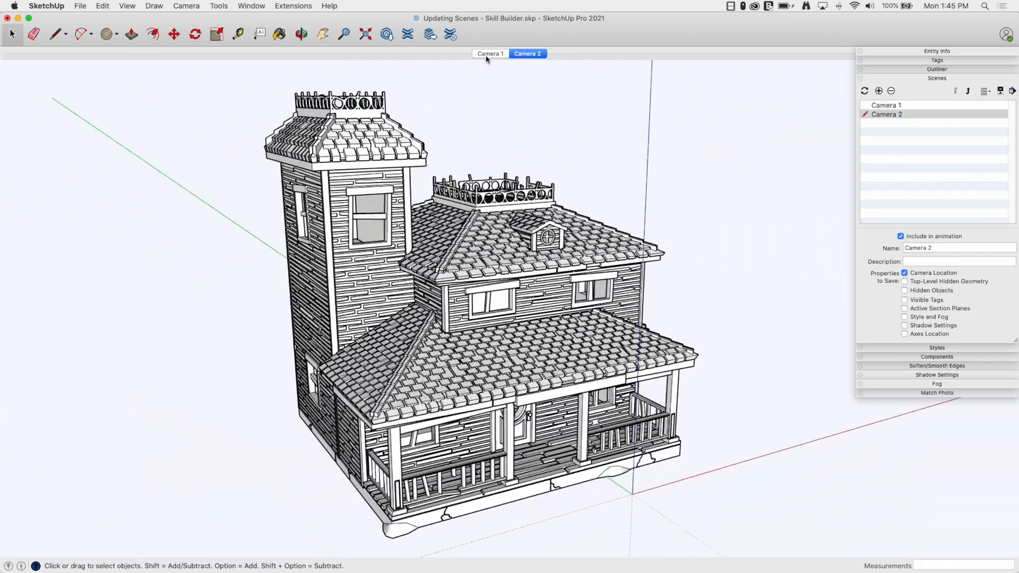
left_click(490, 54)
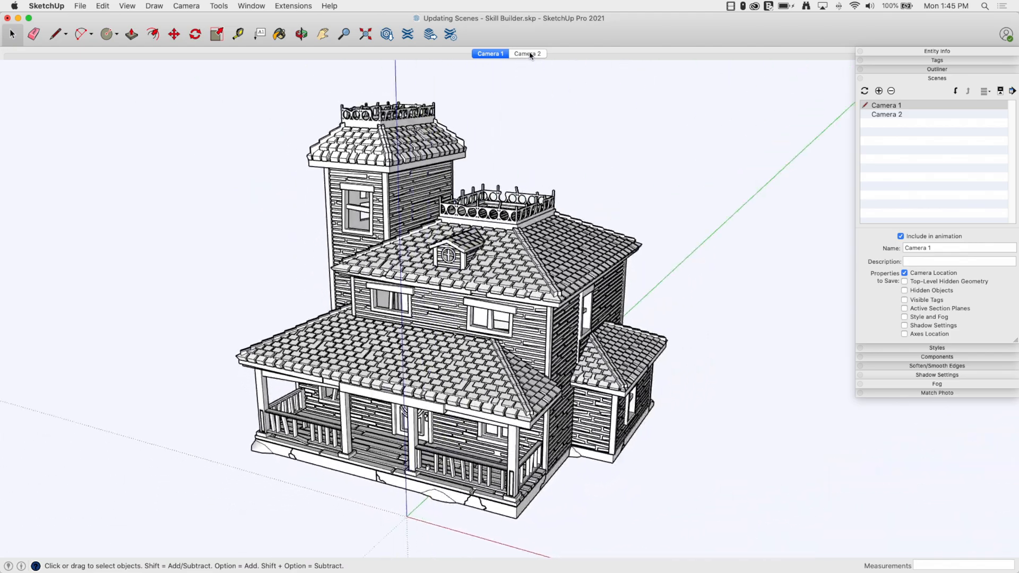
left_click(527, 53)
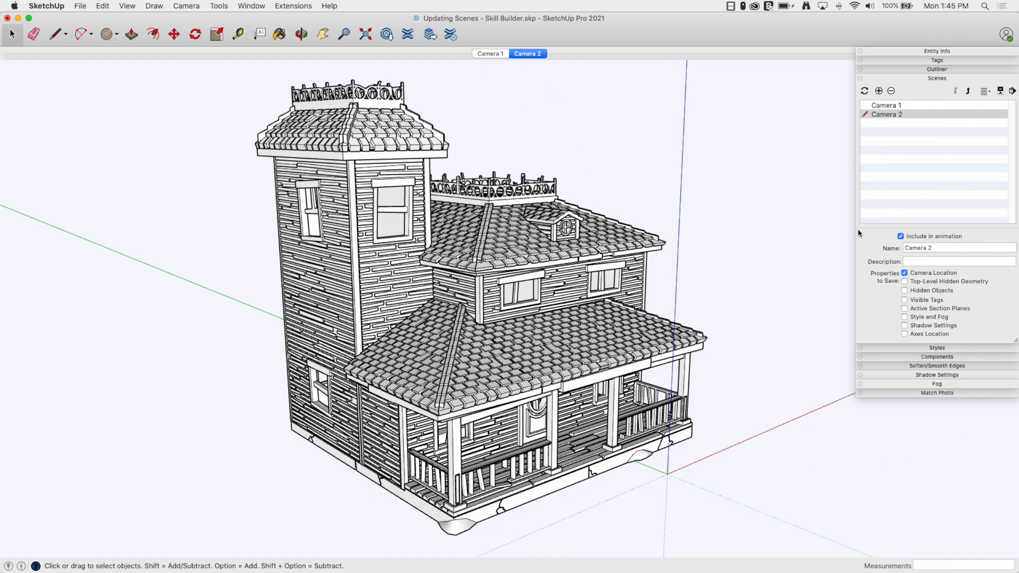
mouse_move(753, 312)
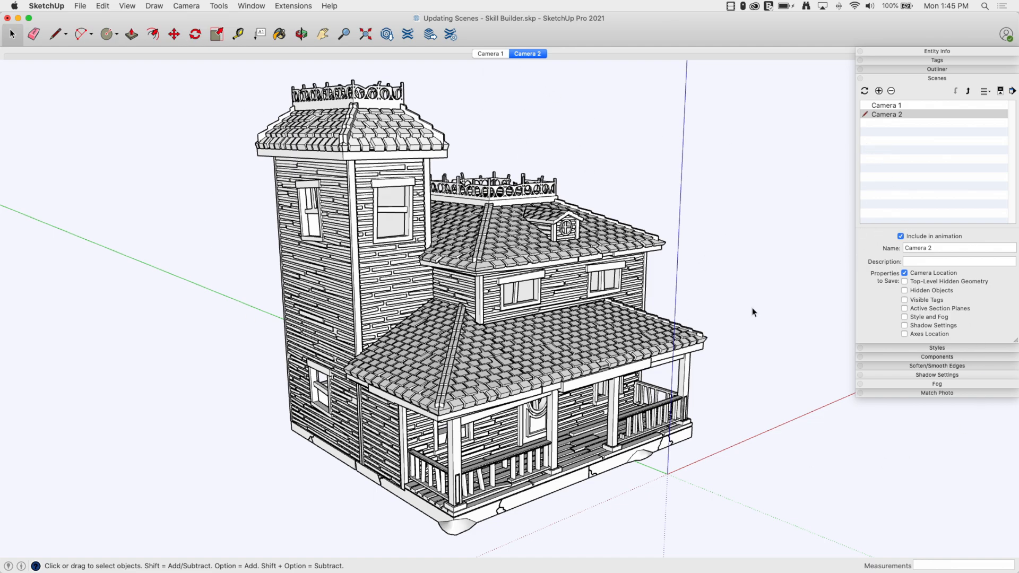
Step: Select the house's roof groups and hide them, exposing the interior walls
left_click(301, 34)
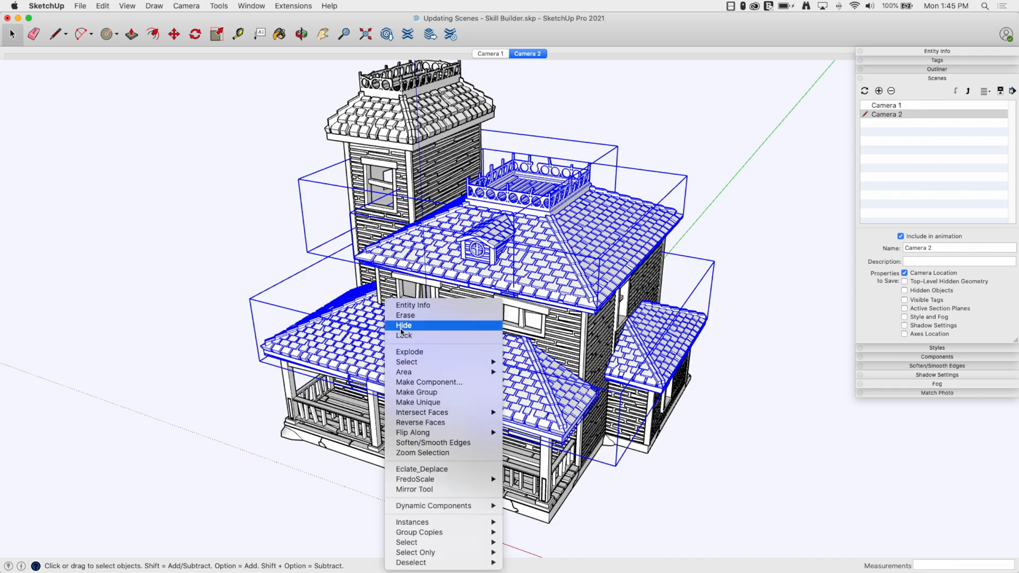
left_click(403, 325)
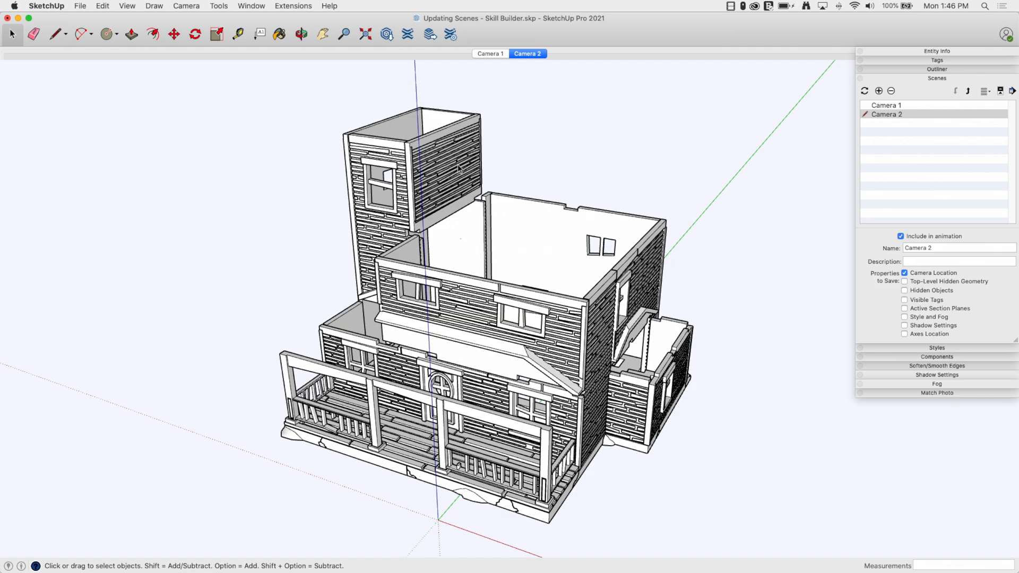
mouse_move(328, 221)
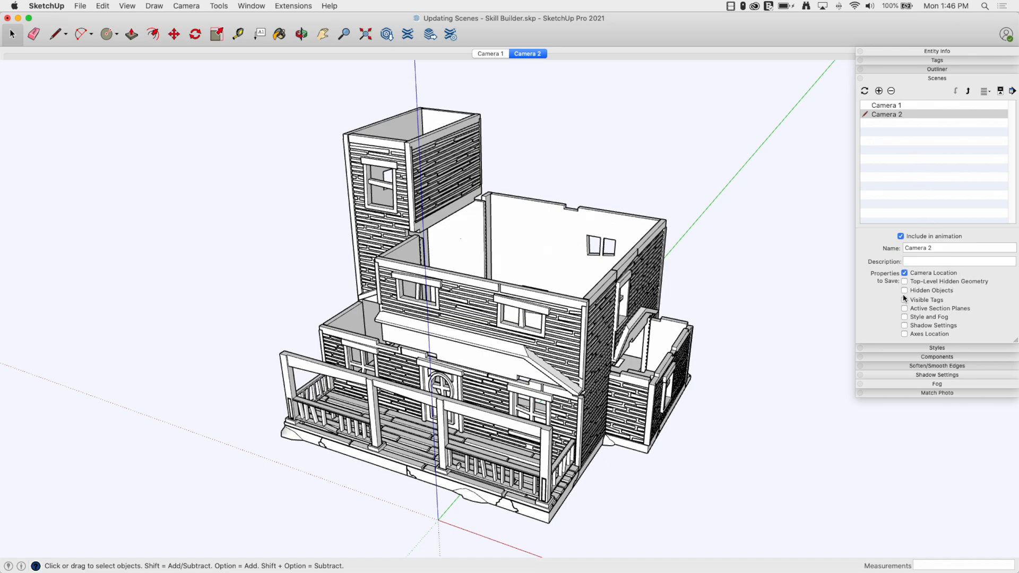
mouse_move(424, 385)
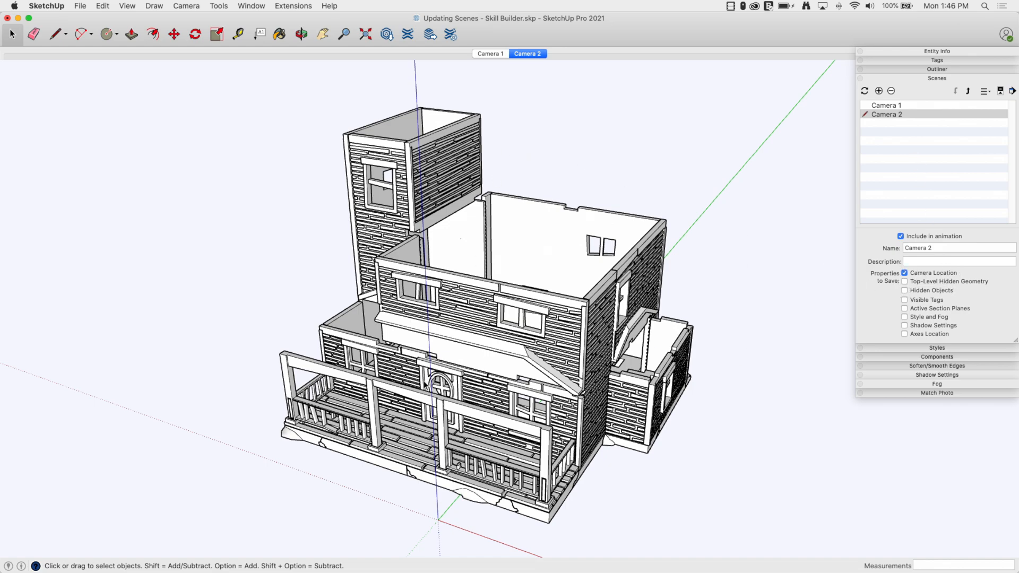
mouse_move(866, 149)
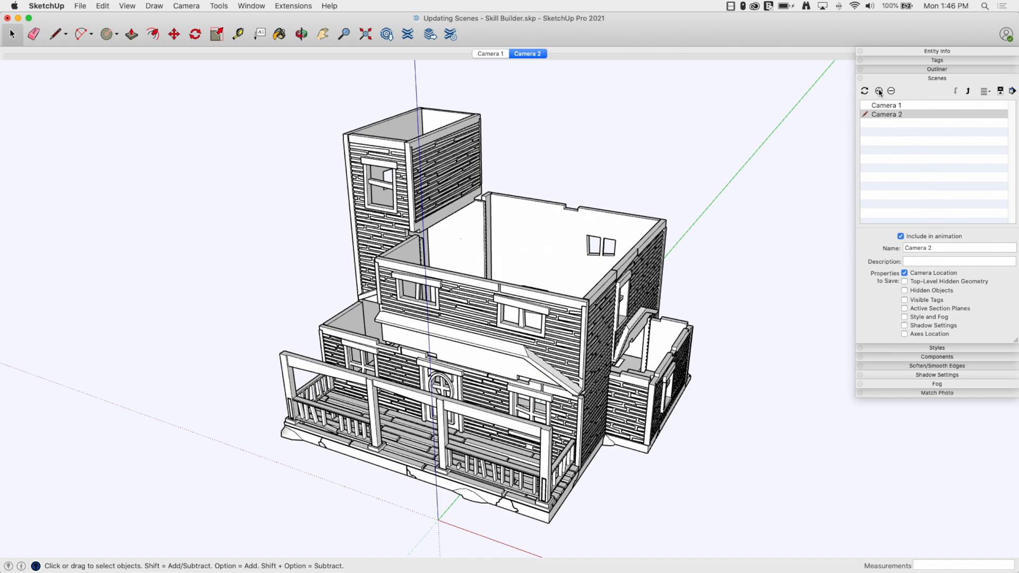
Step: Add a third scene for the roofless view that remembers hidden objects and hidden geometry
left_click(877, 90)
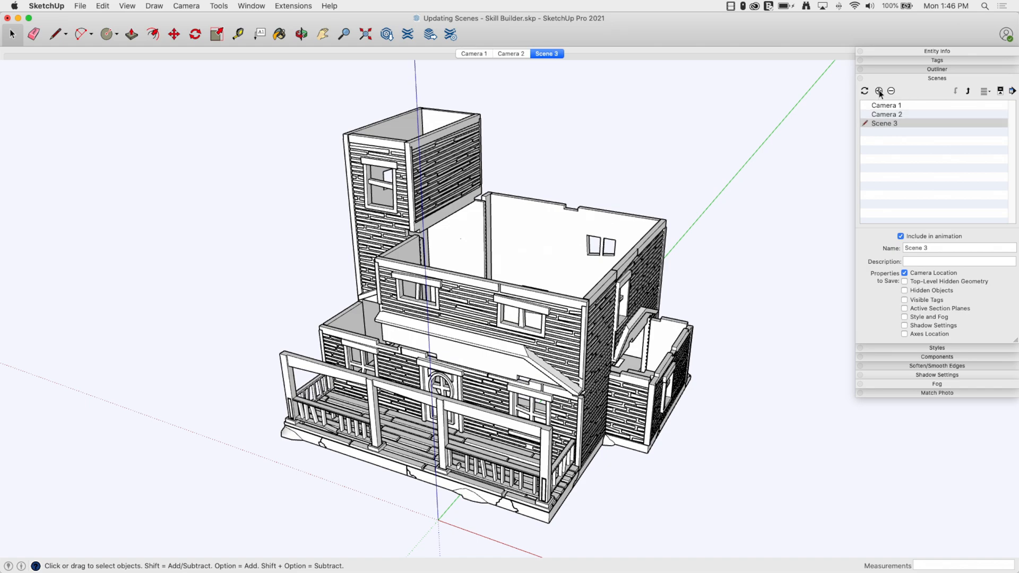
left_click(955, 247)
type("Visible")
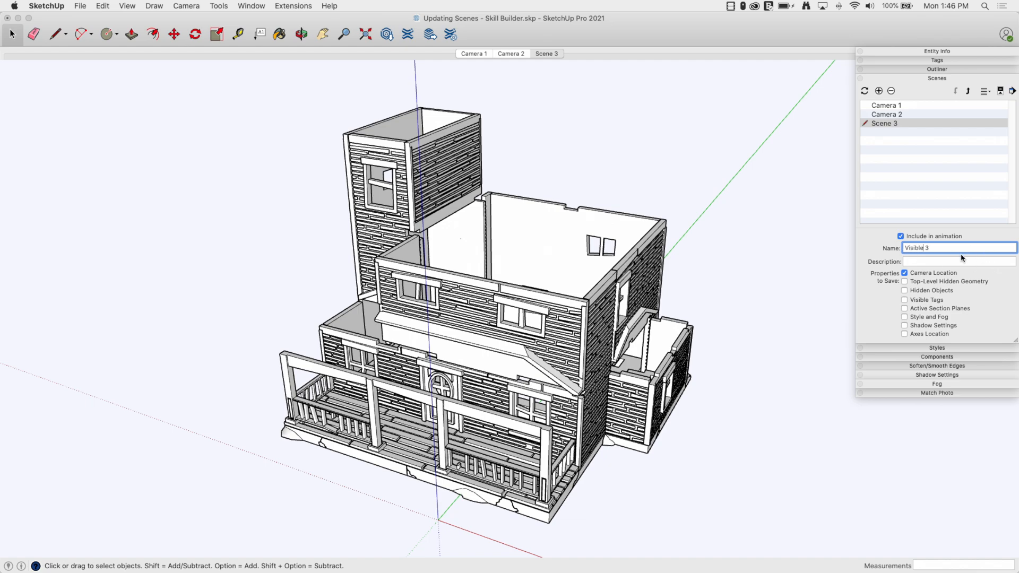
key("Backspace")
type("1")
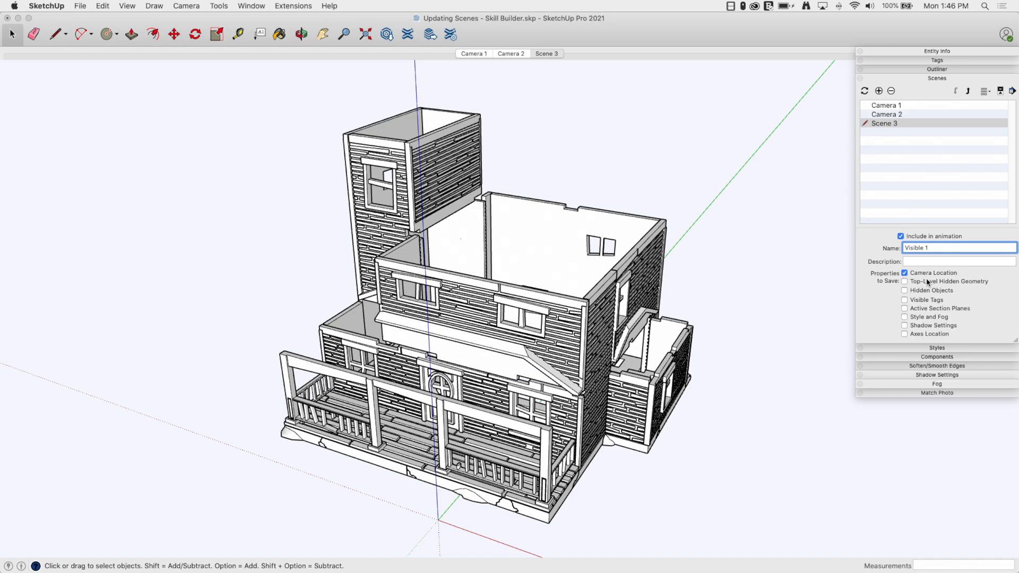
left_click(904, 272)
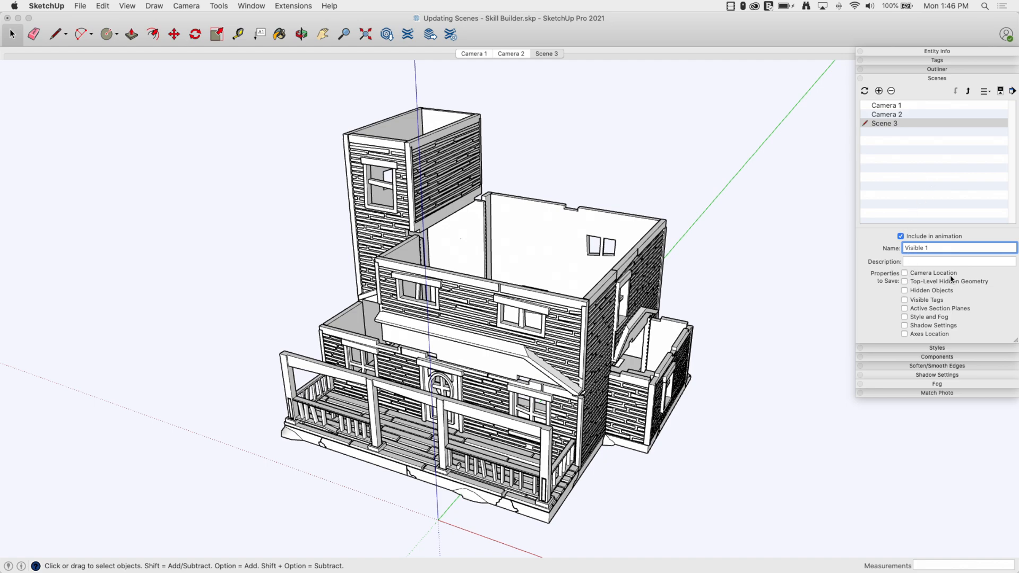
left_click(904, 291)
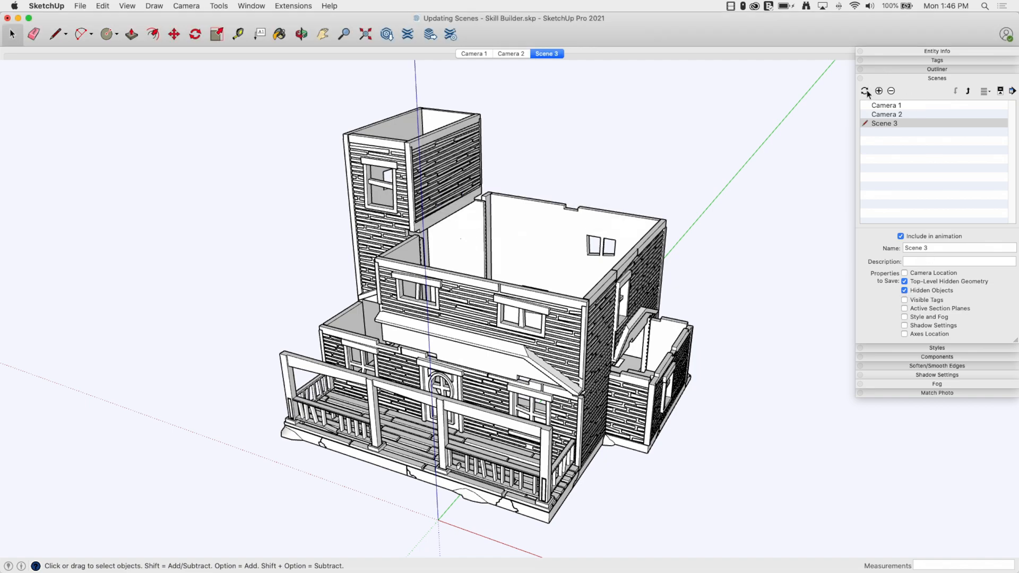
Step: Update the third scene including top-level hidden geometry
left_click(866, 92)
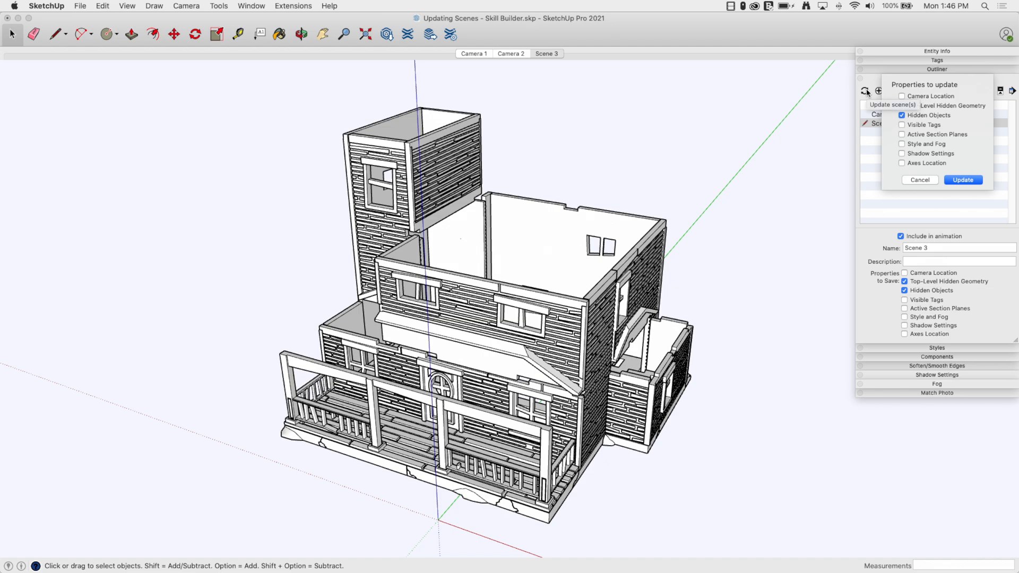
left_click(901, 105)
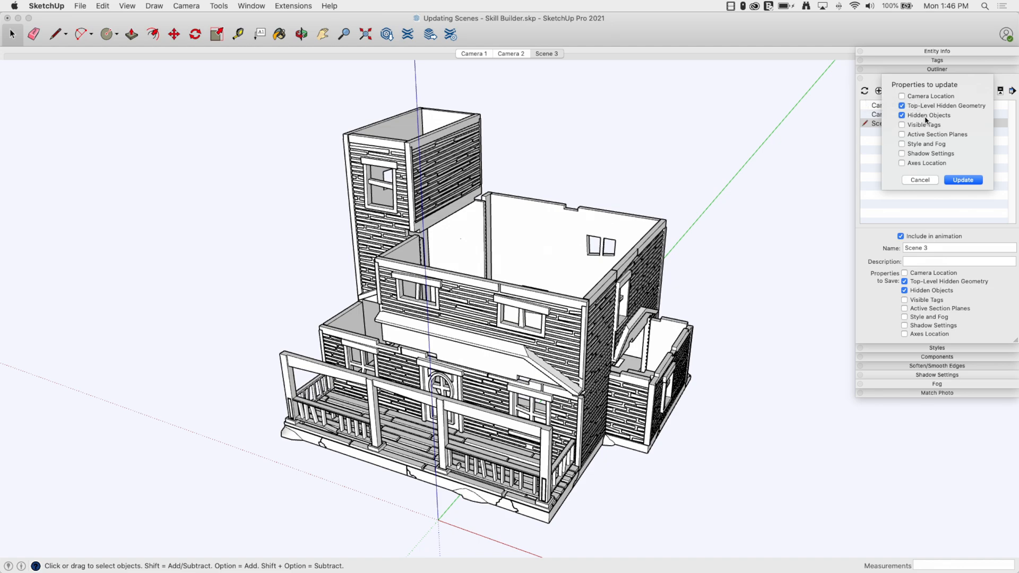
left_click(962, 181)
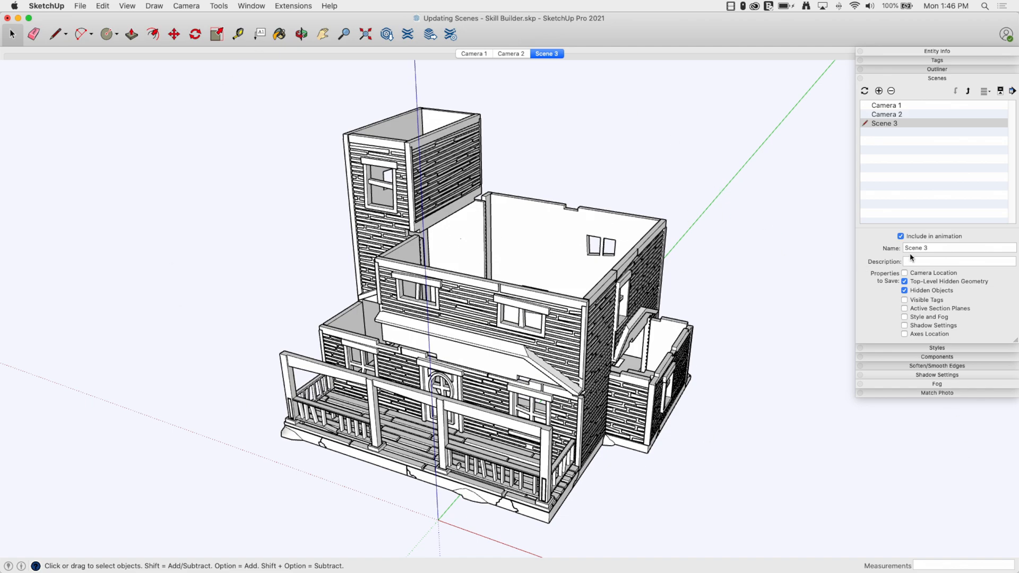
Step: Rename the third scene to Visible 1
left_click(958, 247)
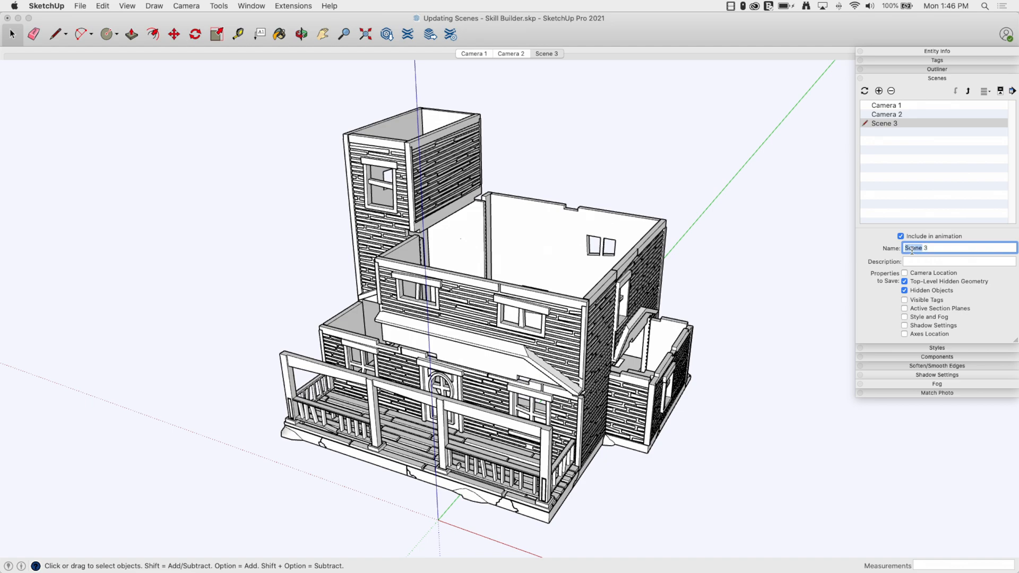
type("Visibl")
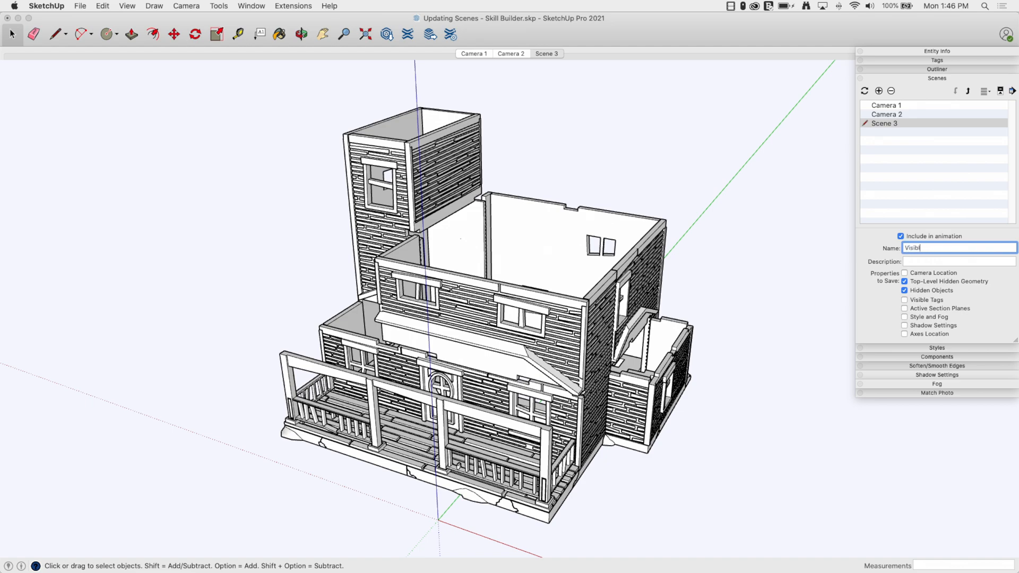
type("e 1")
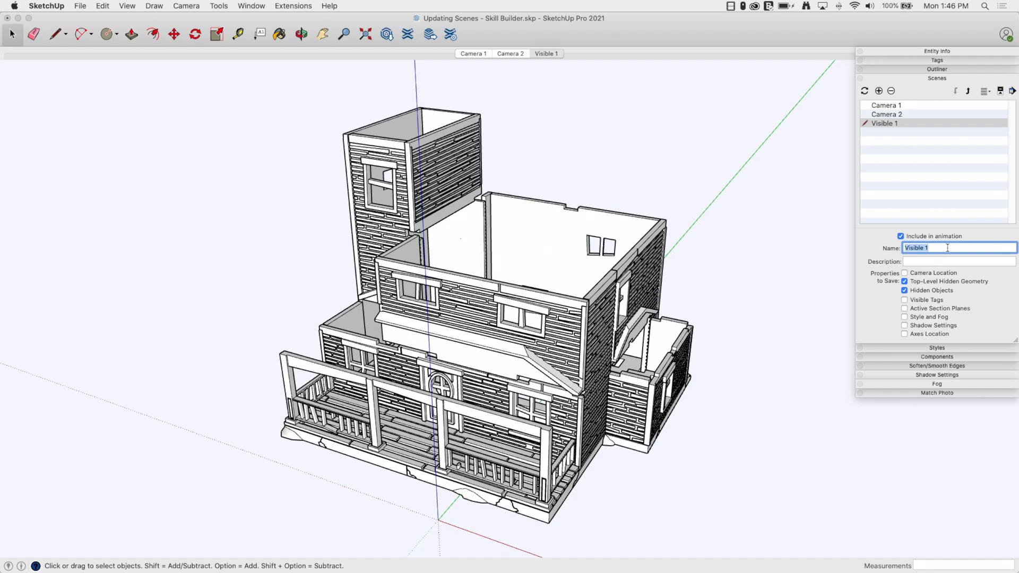
mouse_move(125, 14)
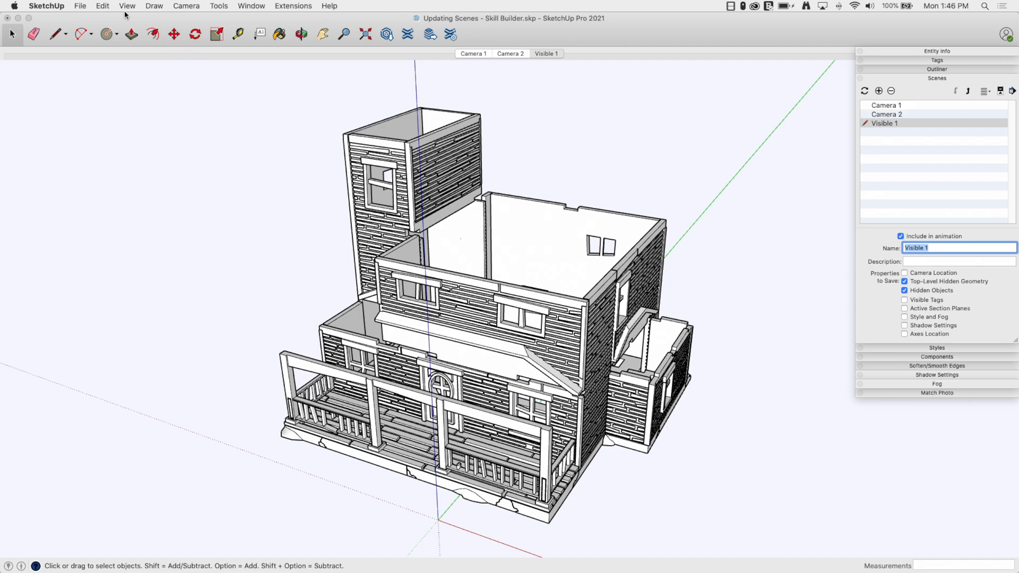
Step: Show hidden geometry, unhide all the roof pieces, then turn hidden geometry display off again
left_click(127, 6)
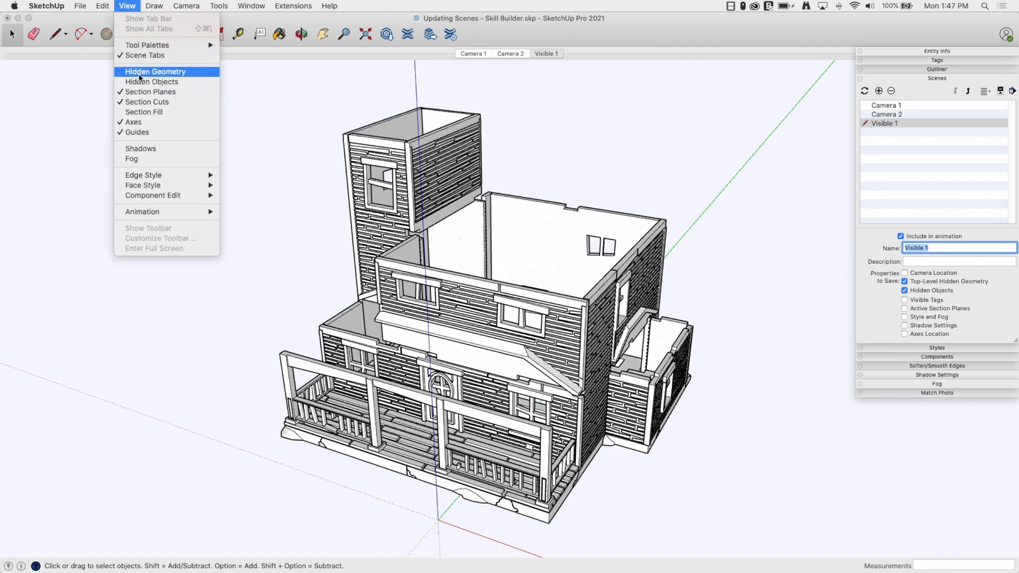
left_click(155, 71)
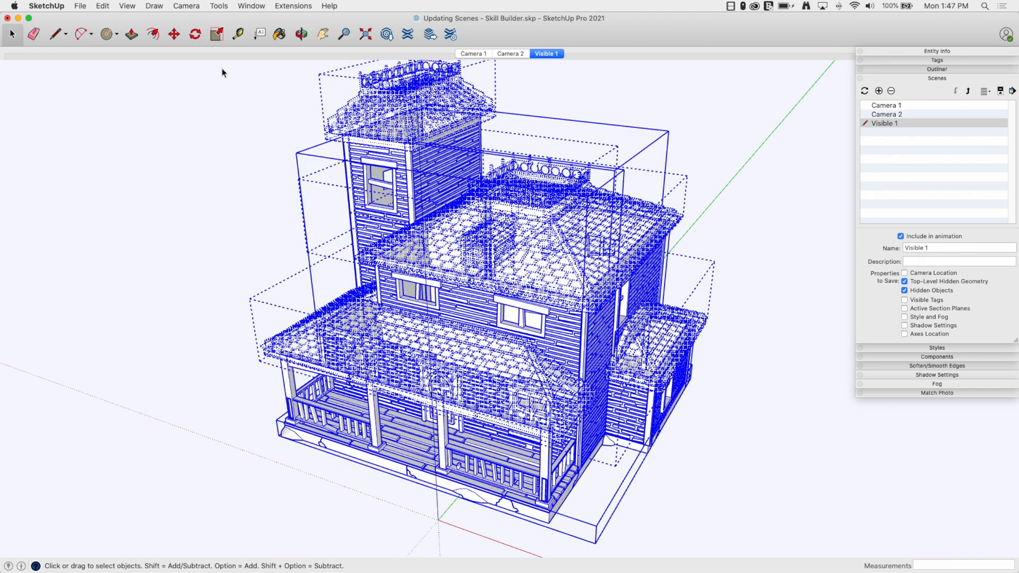
right_click(435, 134)
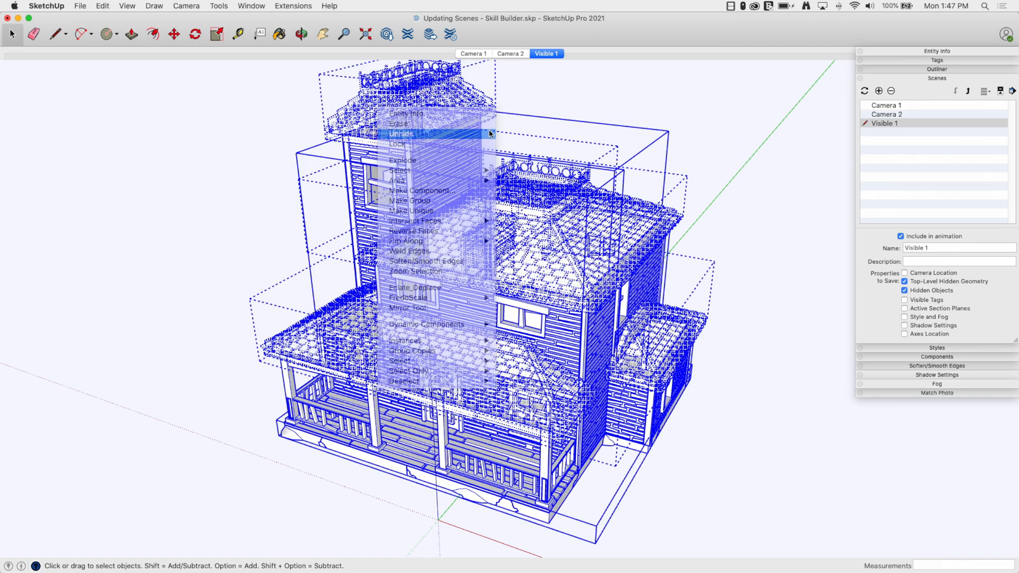
left_click(401, 134)
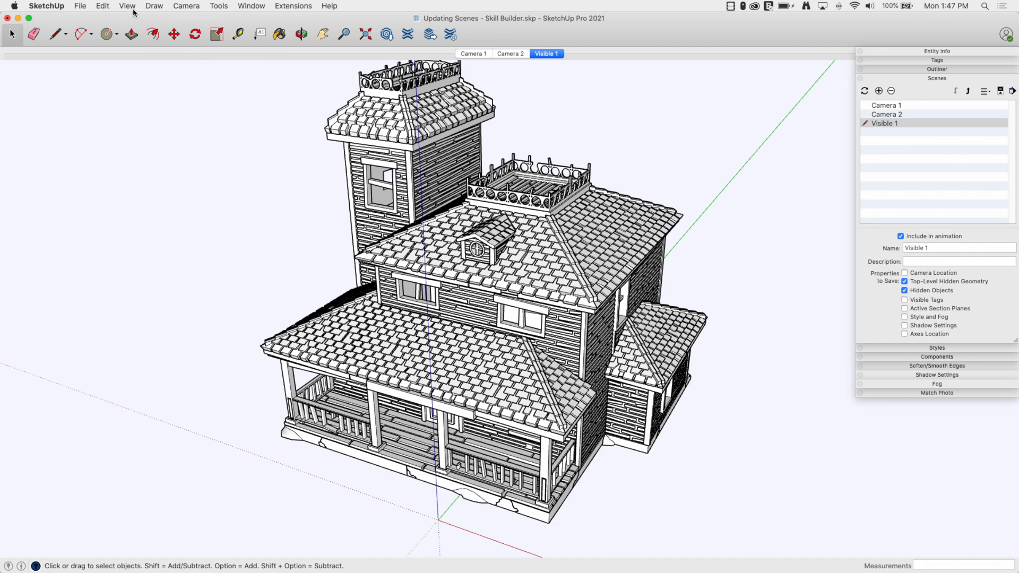
left_click(128, 7)
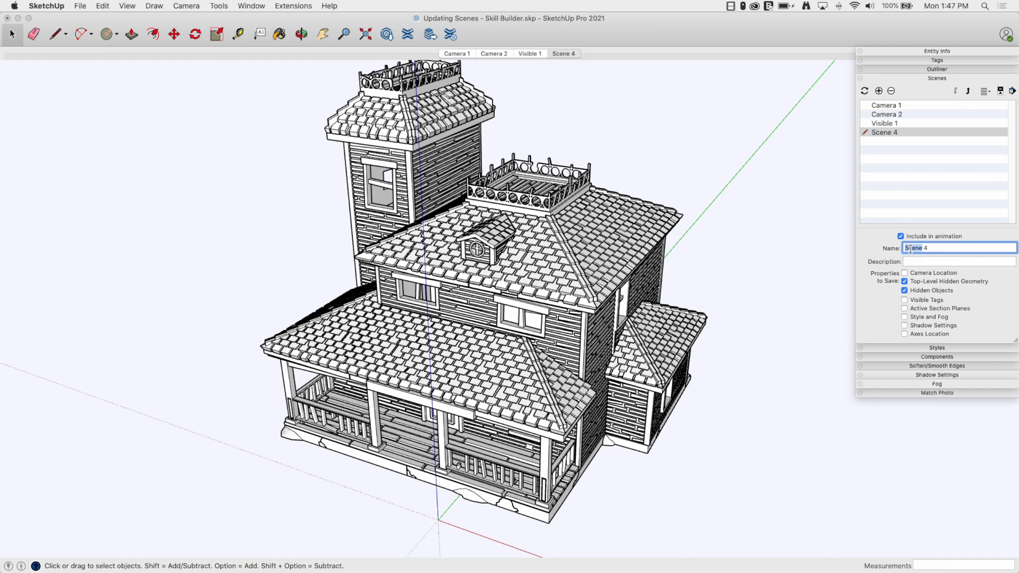
Step: Name the fourth scene Visible 2 with roofs shown, then switch to the Camera 1 scene
type("Visible 2")
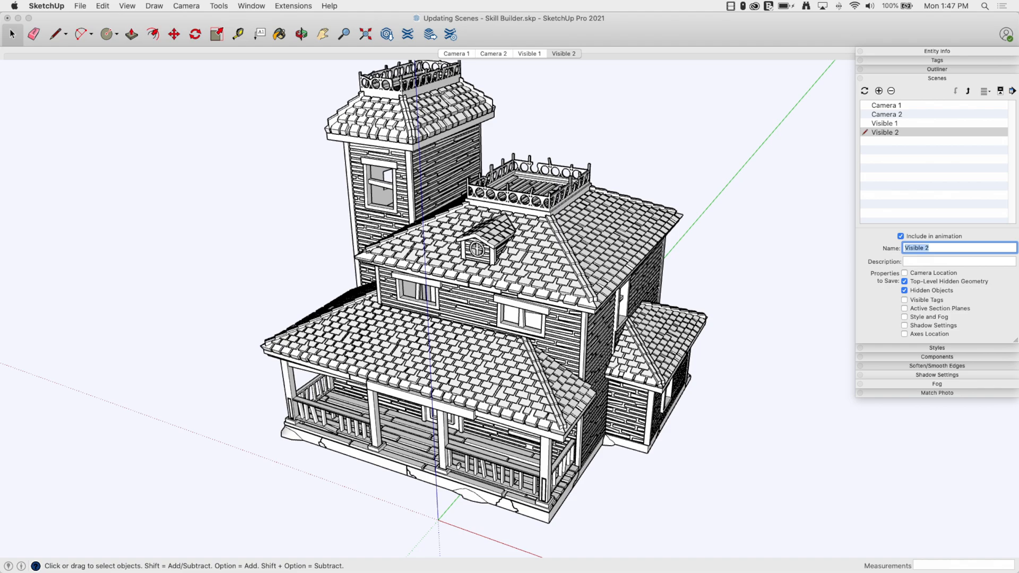
mouse_move(898, 123)
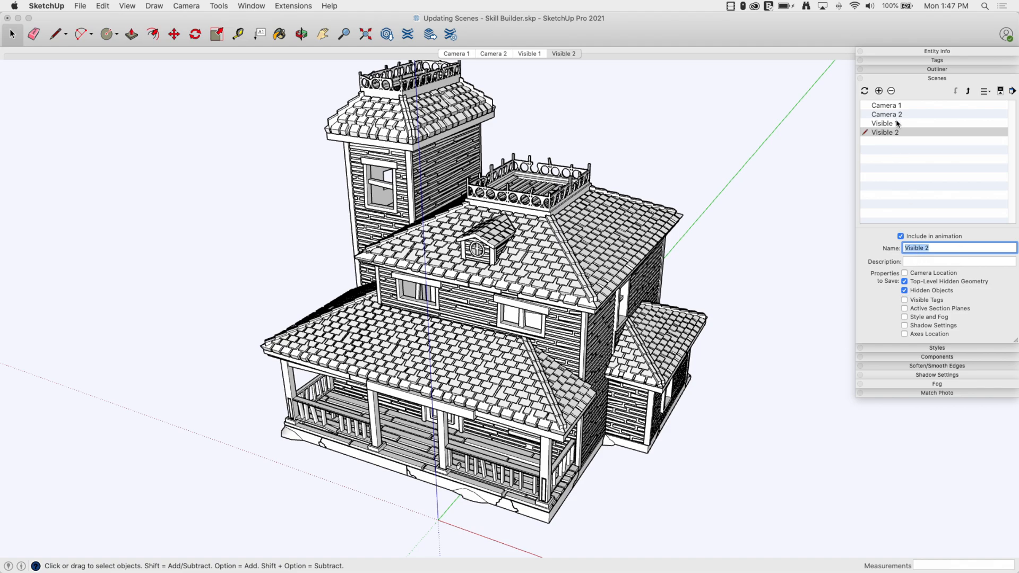
left_click(884, 123)
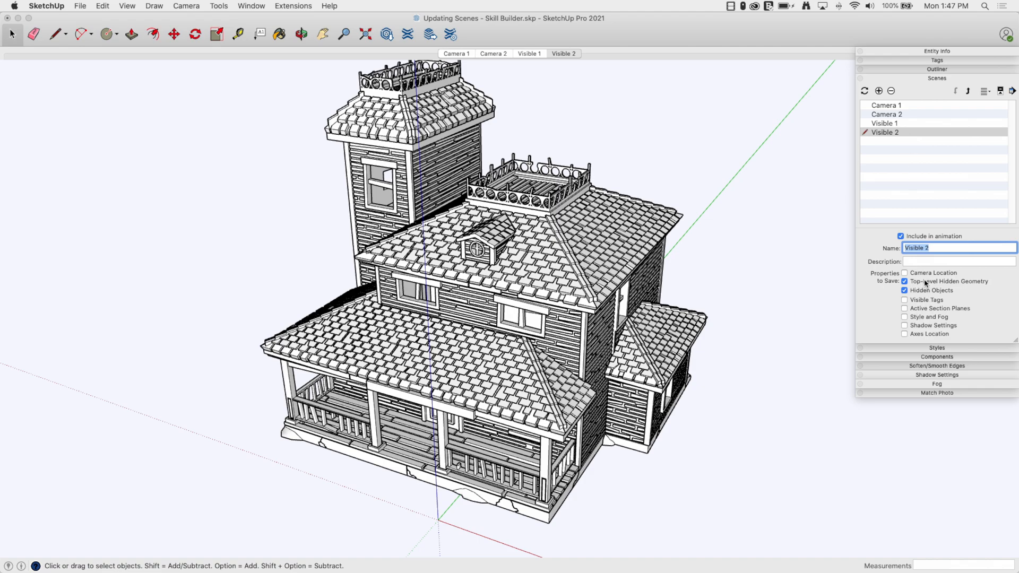
left_click(885, 123)
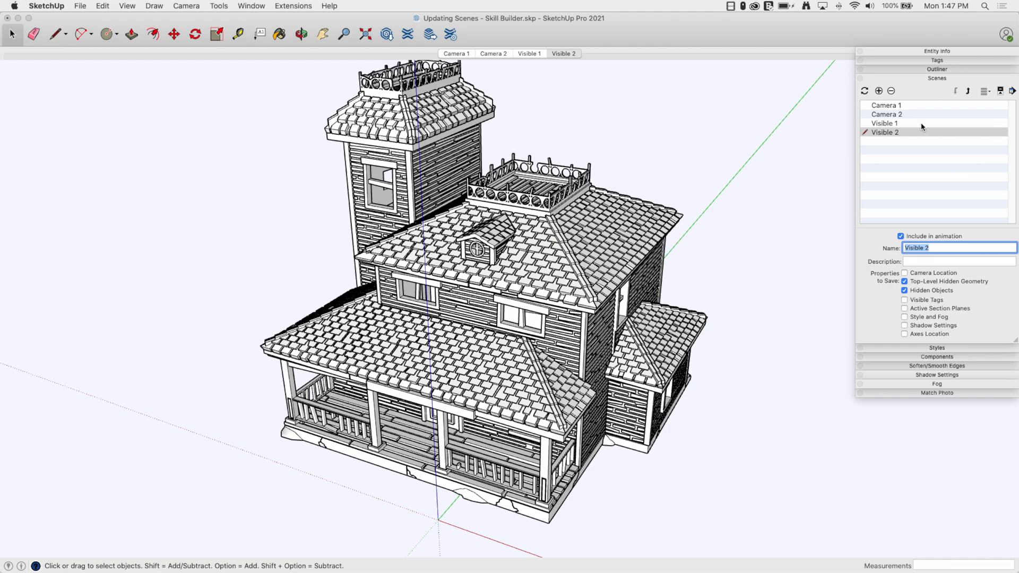
left_click(885, 105)
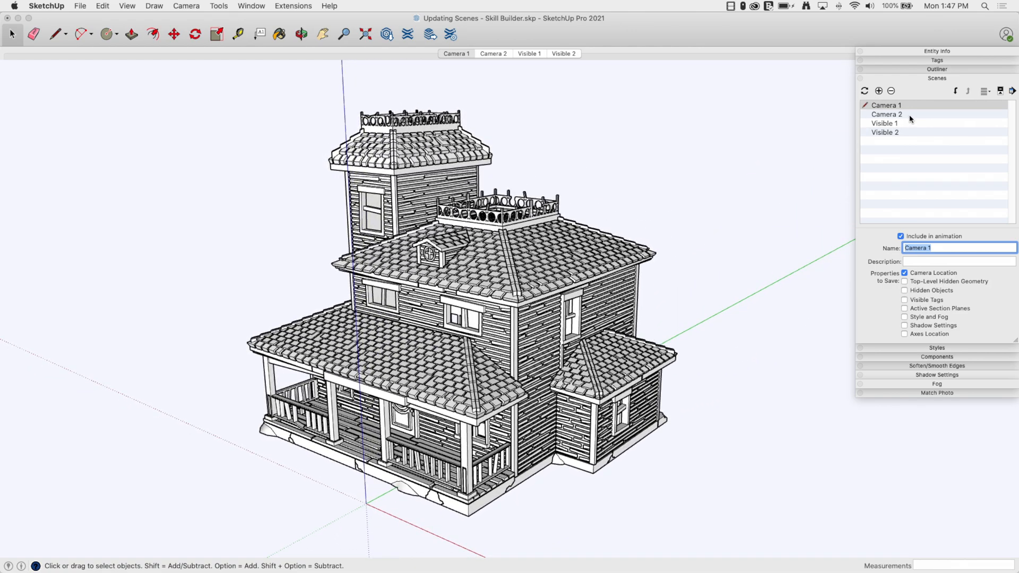
Step: Cycle through Camera 2, Visible 1, Camera 1 and Visible 2 to check cameras and roof visibility
left_click(885, 113)
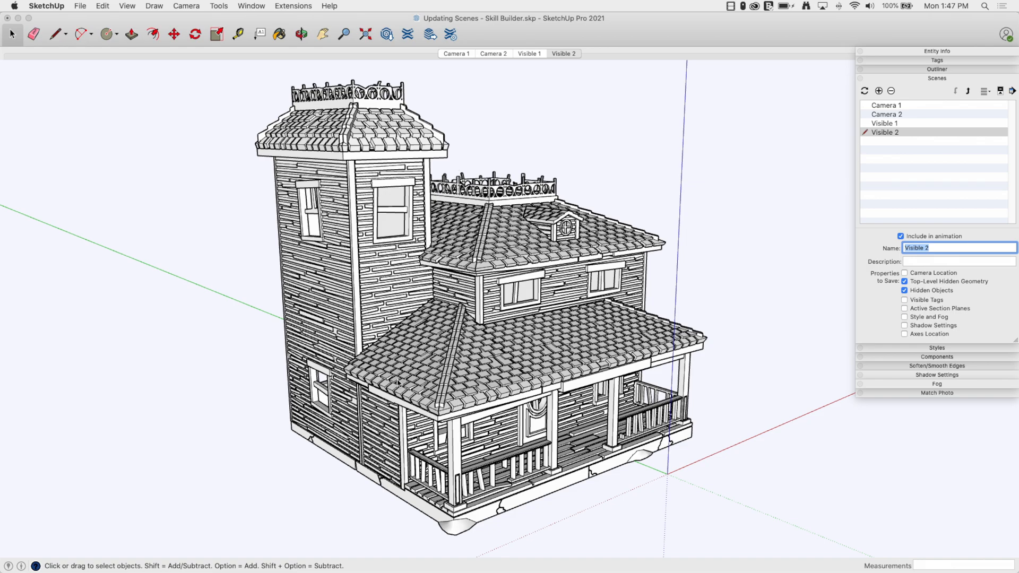
left_click(492, 53)
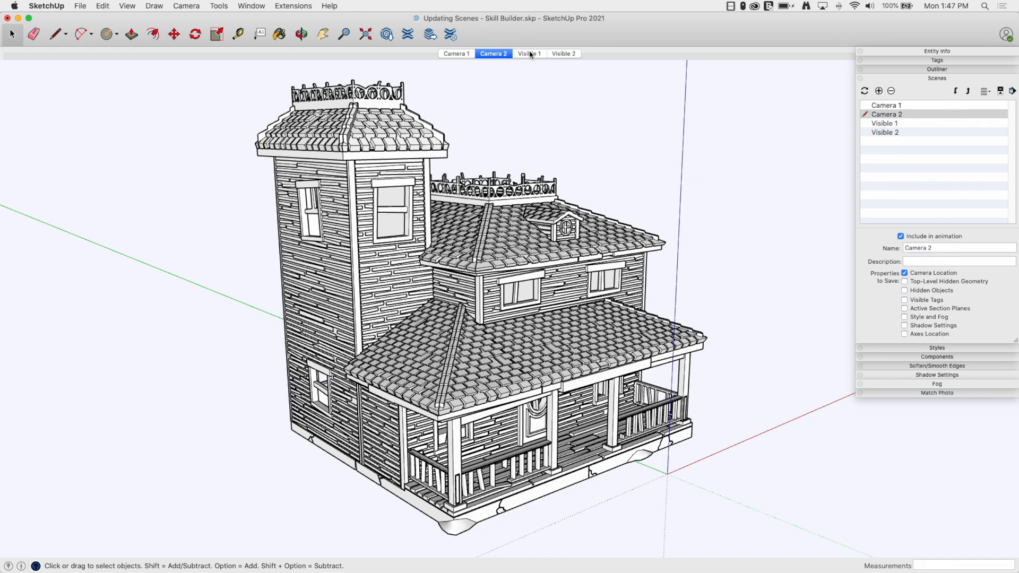
left_click(528, 53)
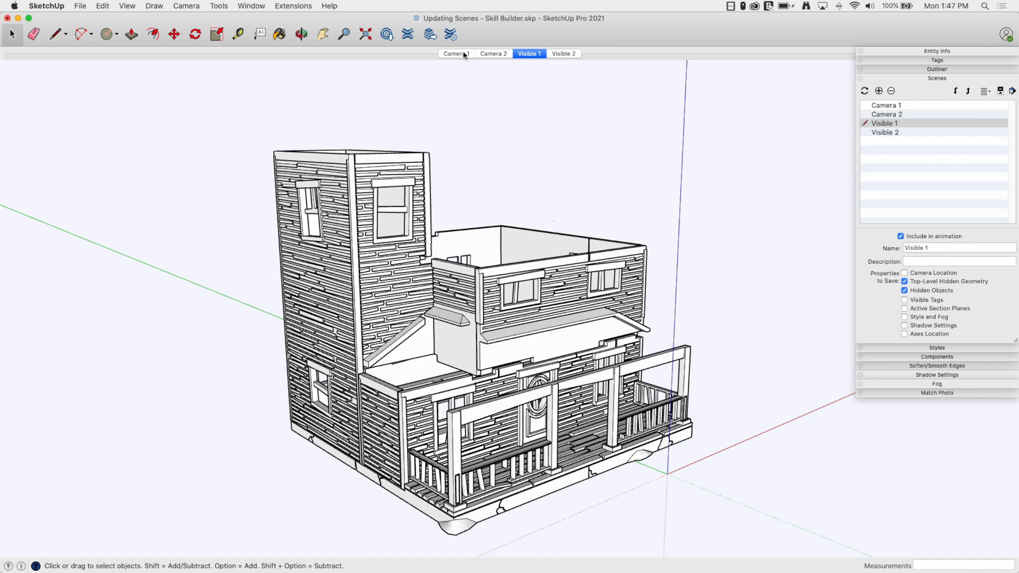
left_click(456, 53)
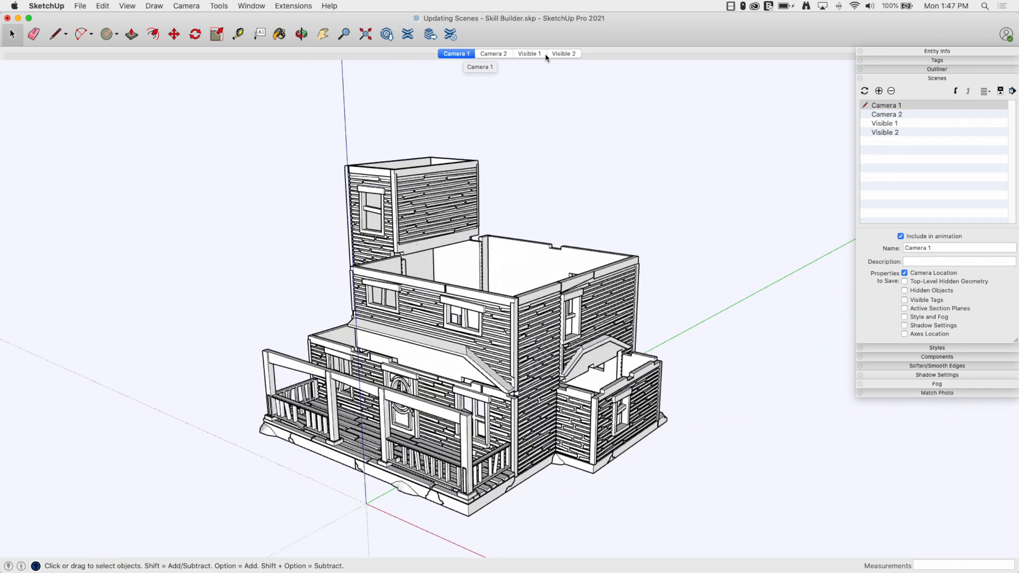
left_click(562, 53)
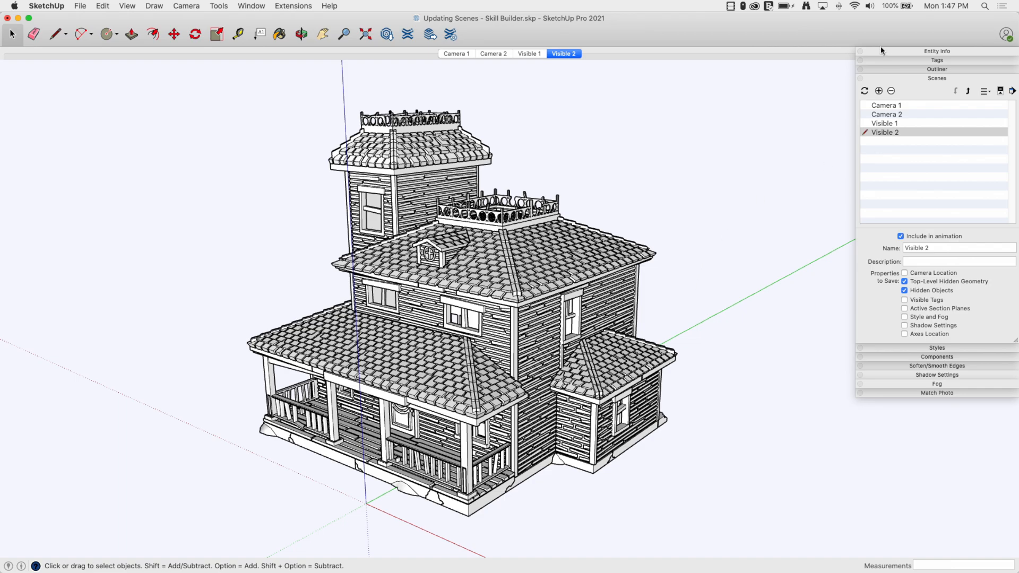
mouse_move(765, 183)
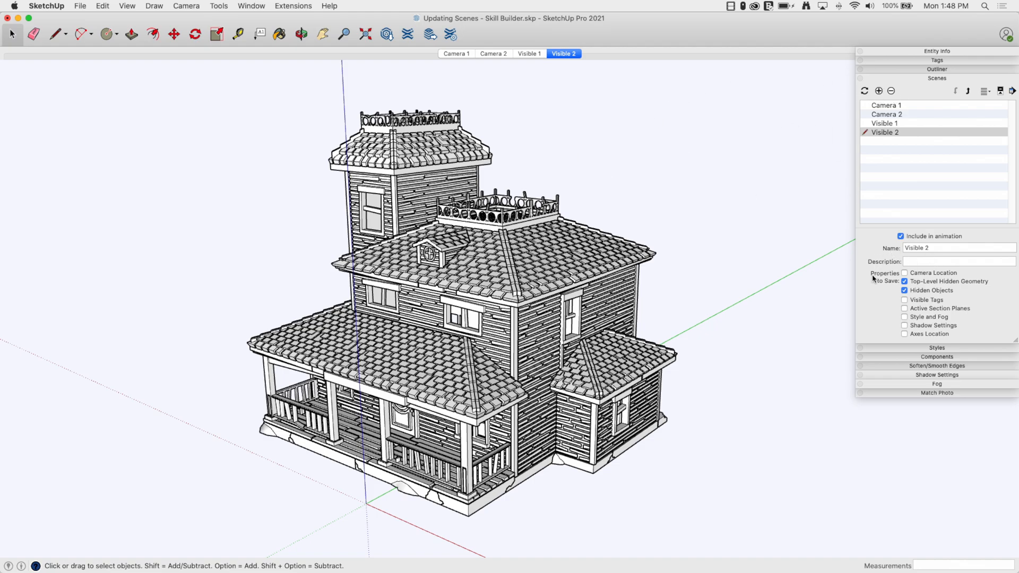
mouse_move(863, 238)
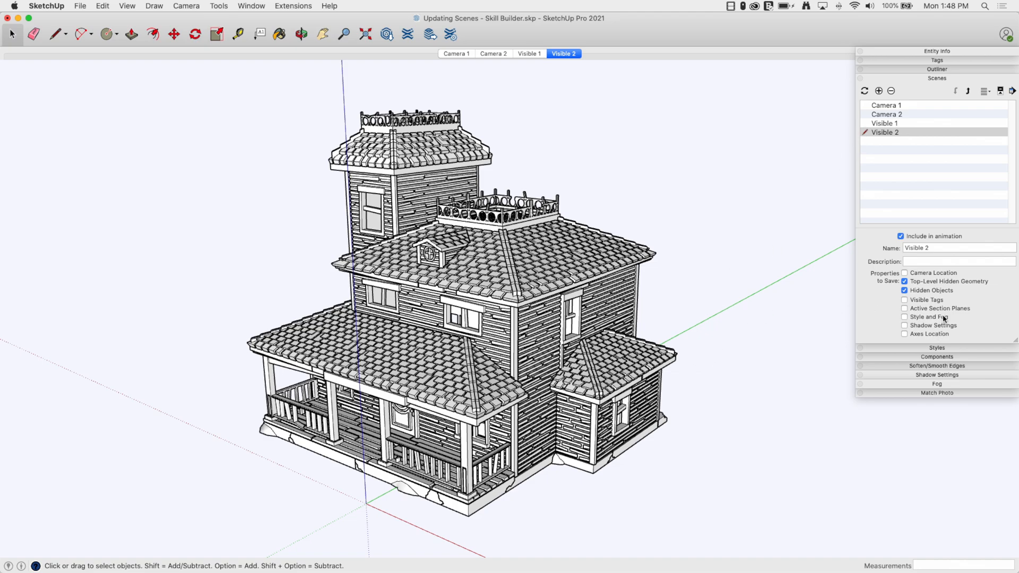
mouse_move(902, 123)
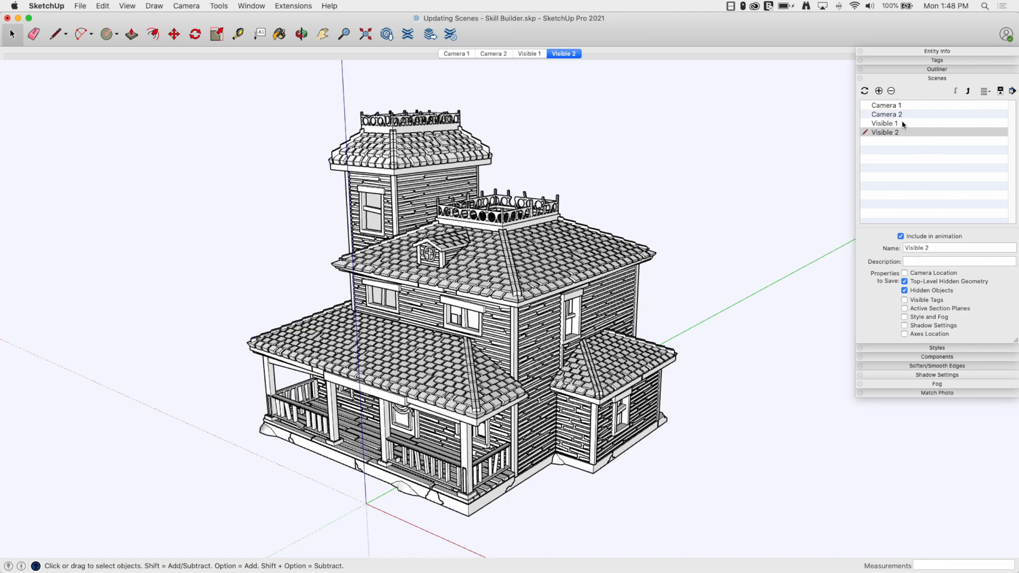
mouse_move(484, 323)
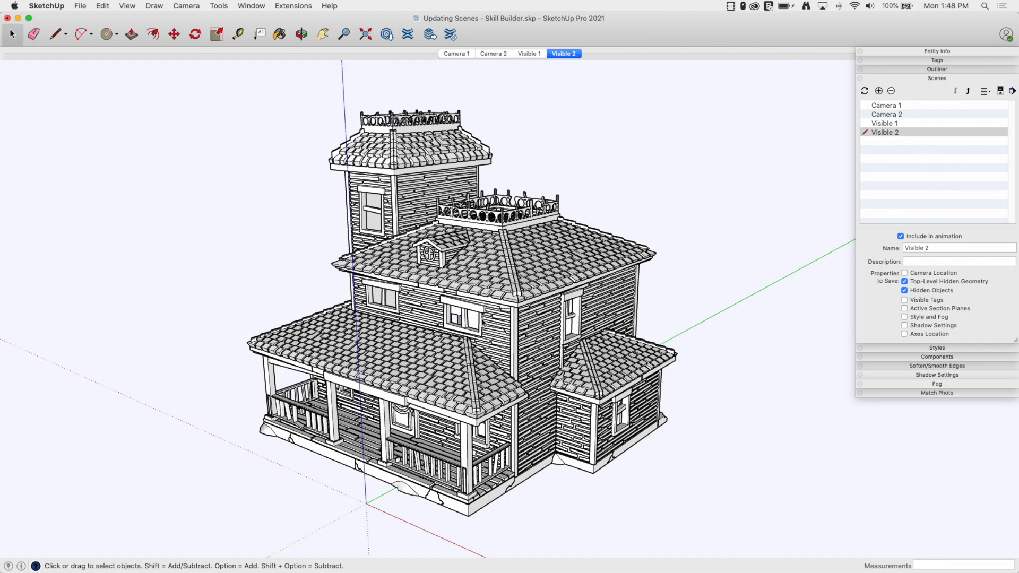
mouse_move(757, 267)
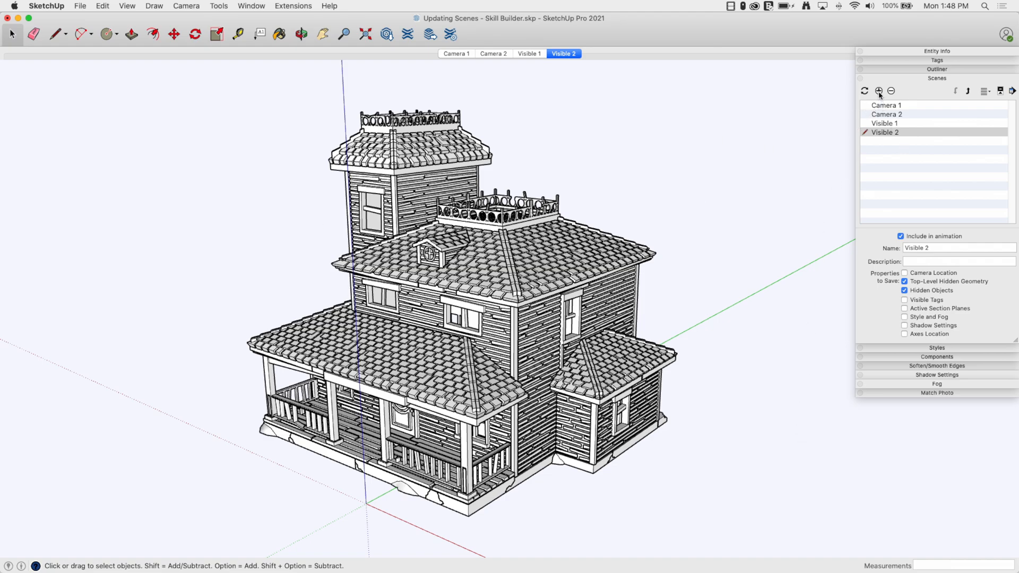
Step: Add a fifth scene named View 1 that no longer saves hidden geometry or hidden objects
left_click(877, 91)
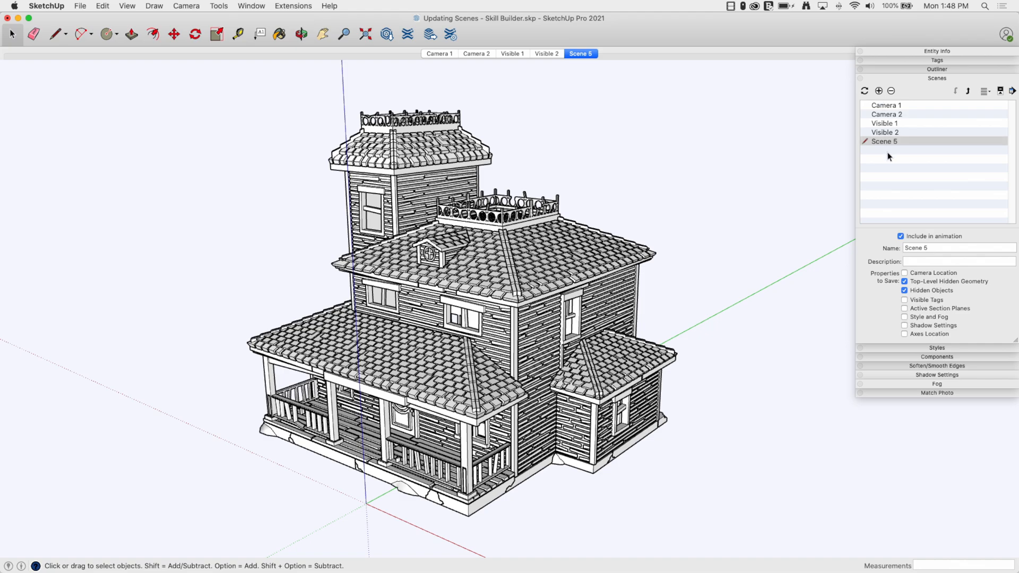
left_click(954, 247)
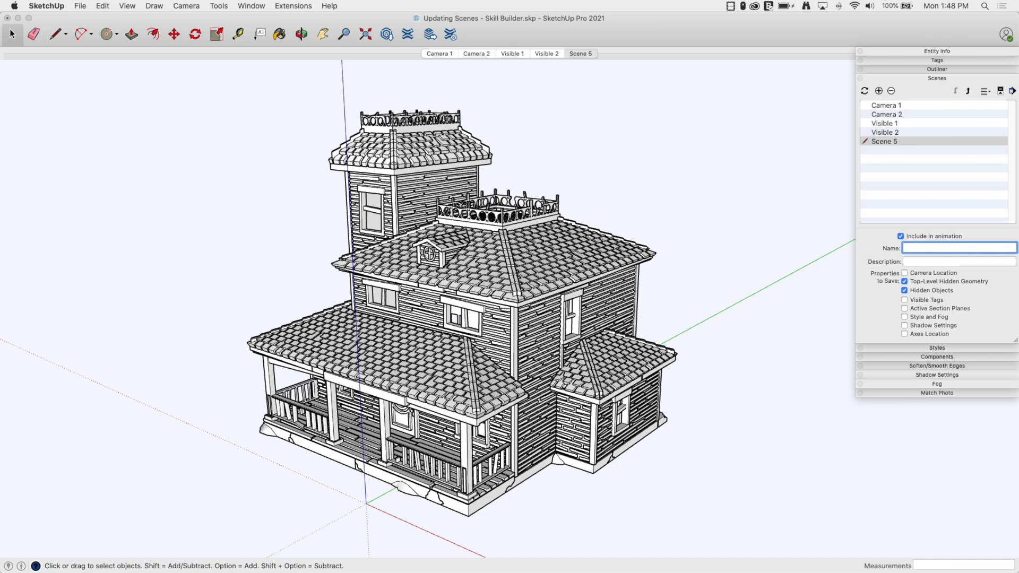
type("View 1")
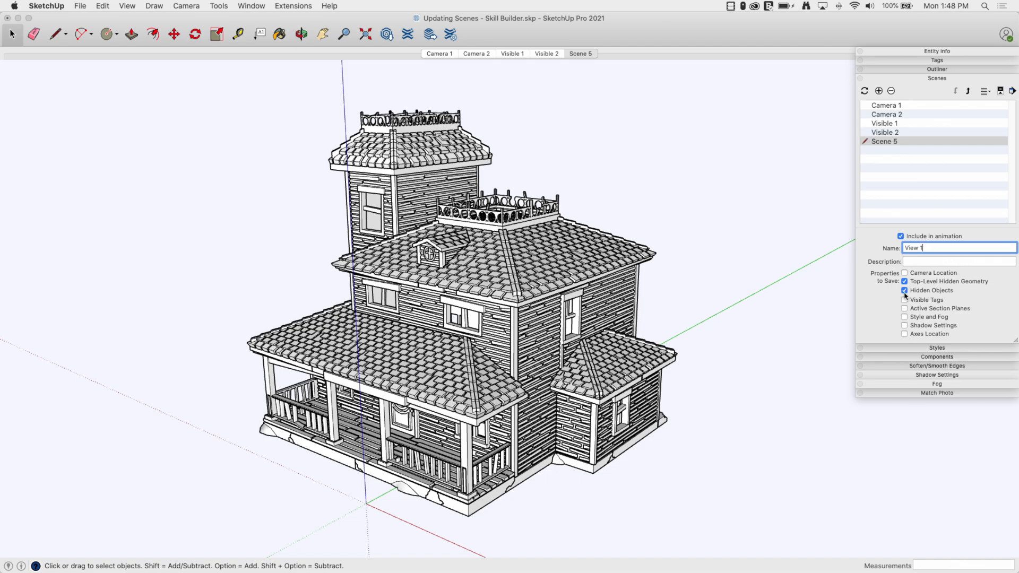
left_click(904, 282)
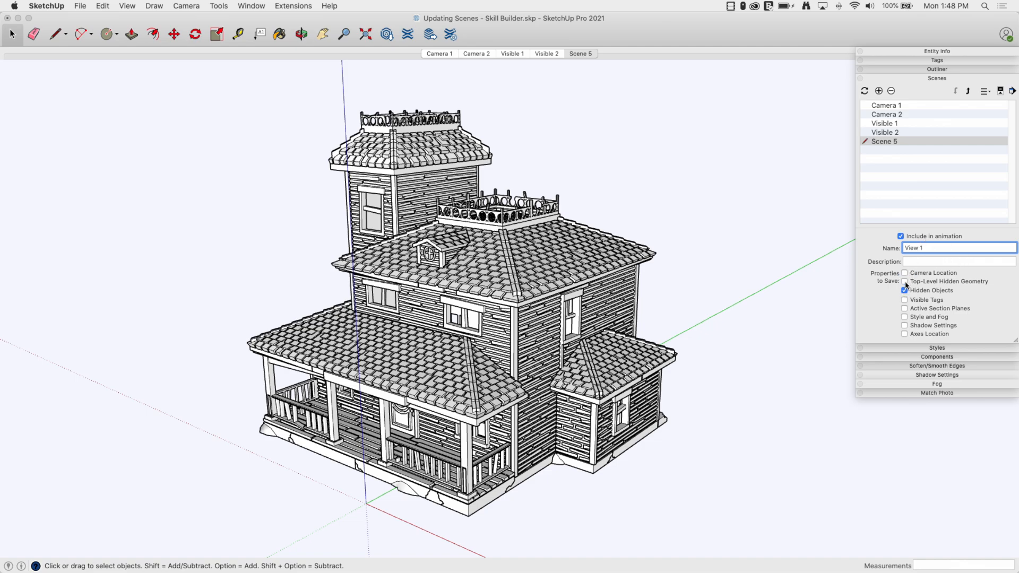
left_click(904, 289)
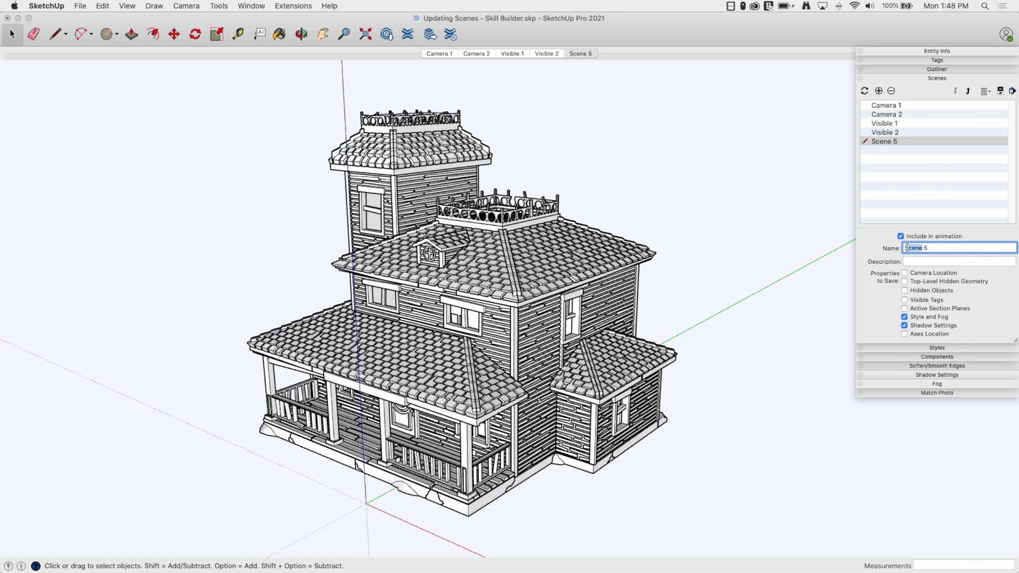
type("View 1")
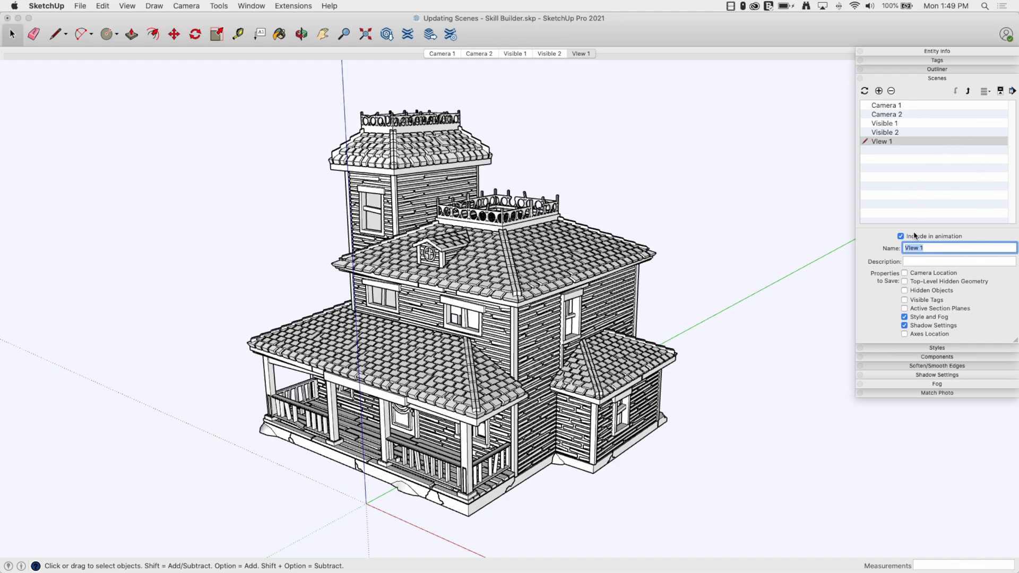
mouse_move(915, 366)
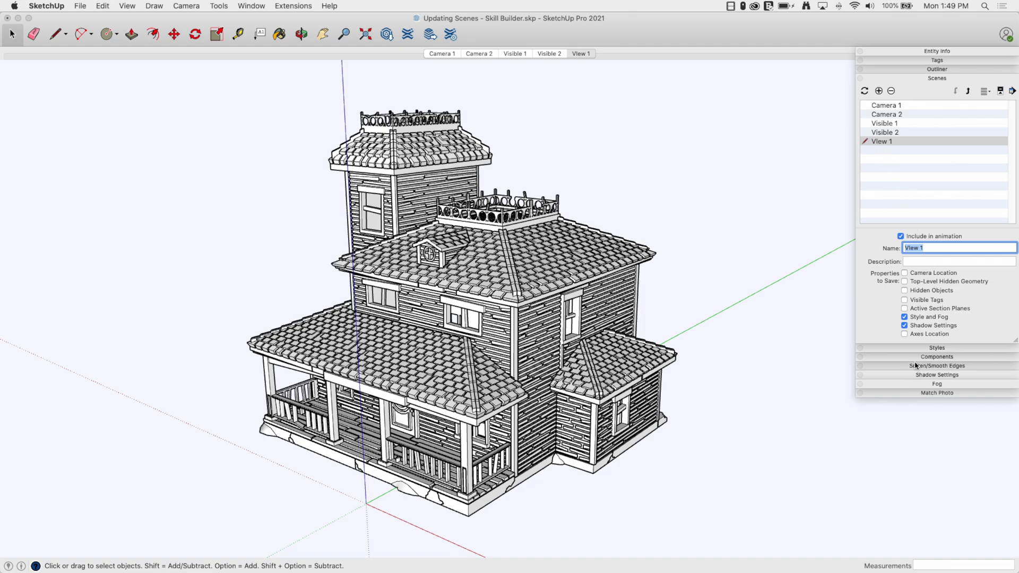
Step: Turn on fog and shadows for the house, then add a sixth scene named View 2
left_click(936, 384)
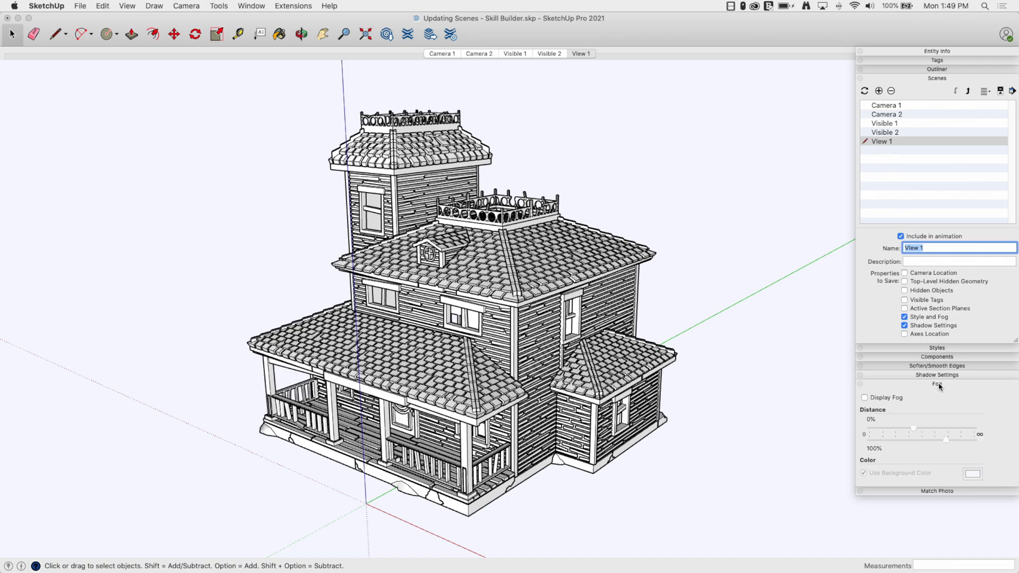
left_click(936, 375)
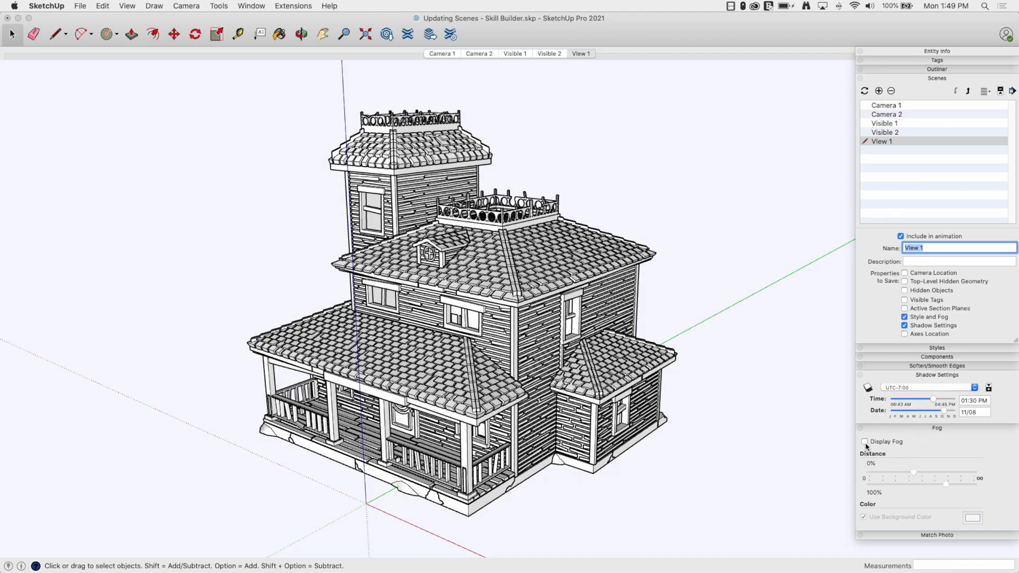
left_click(865, 441)
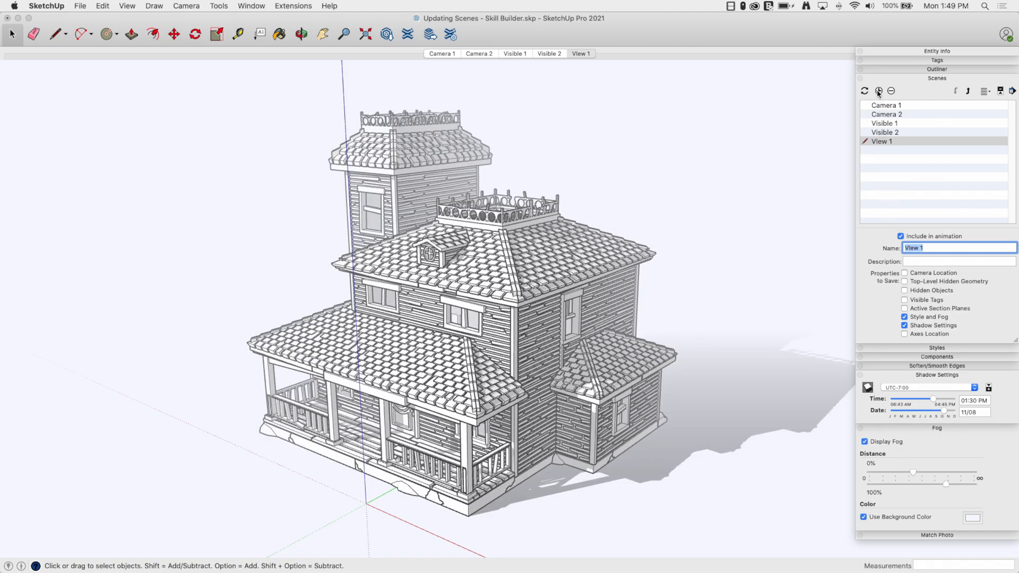
left_click(879, 90)
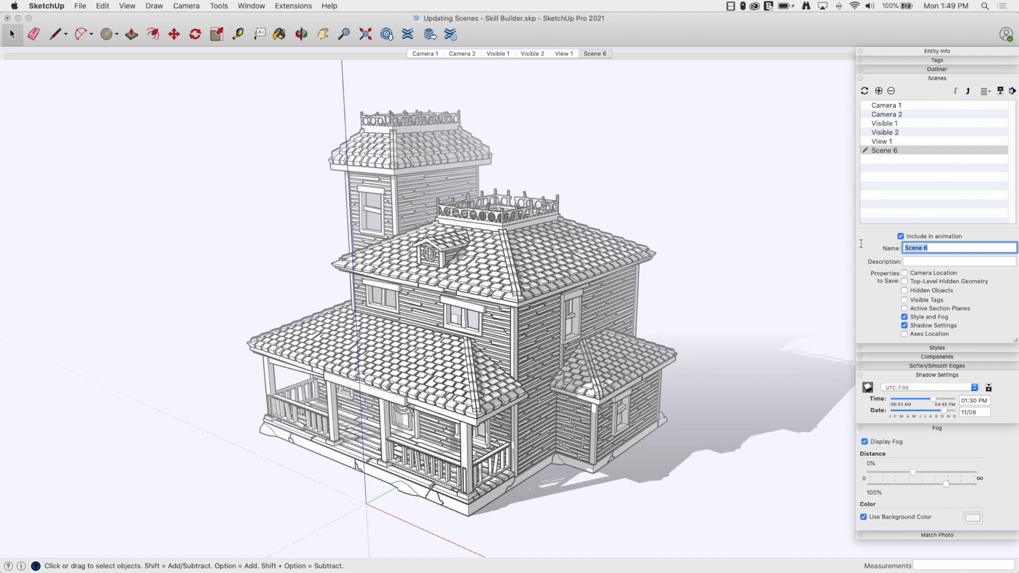
type("View 2")
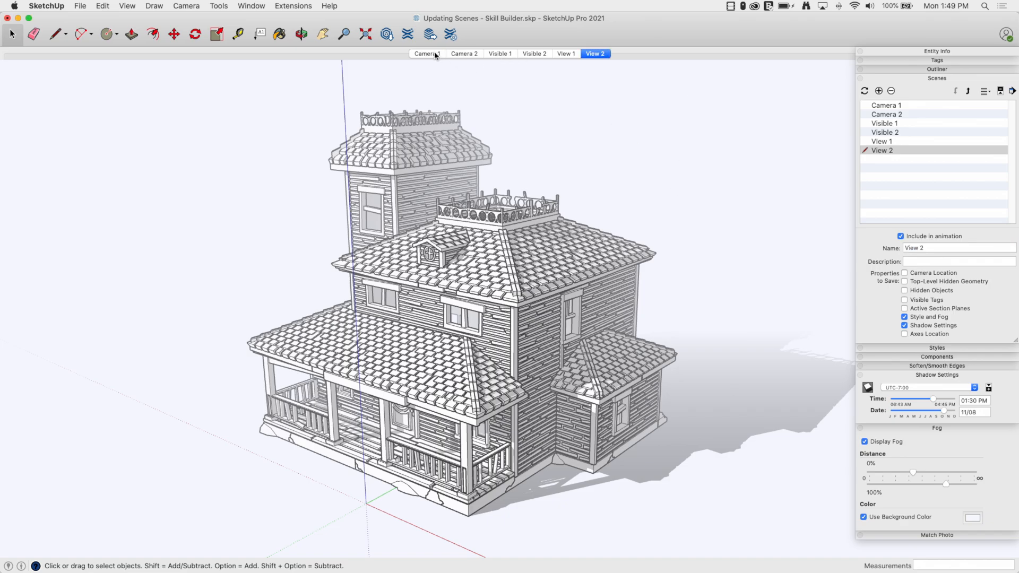
left_click(464, 53)
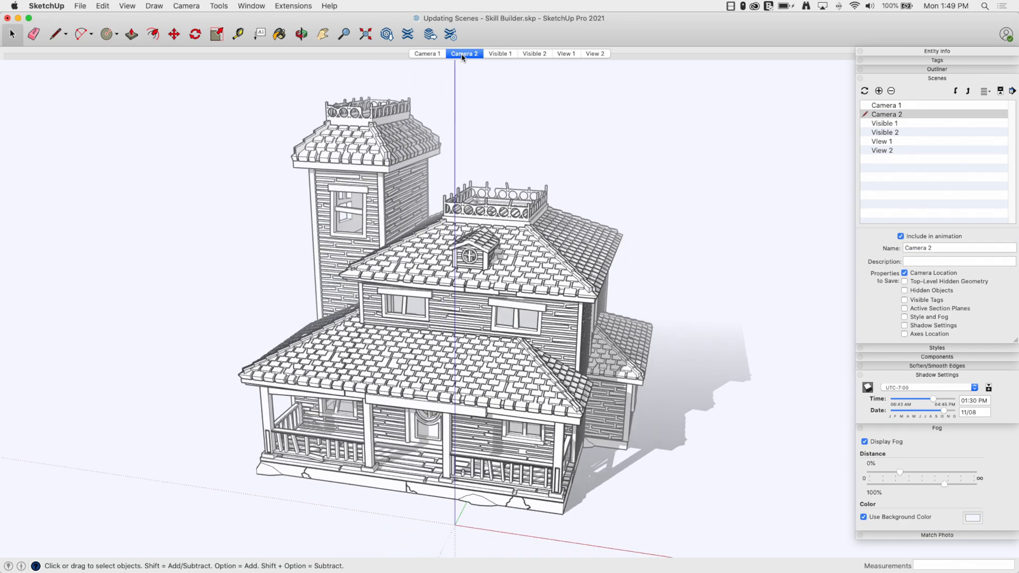
left_click(499, 53)
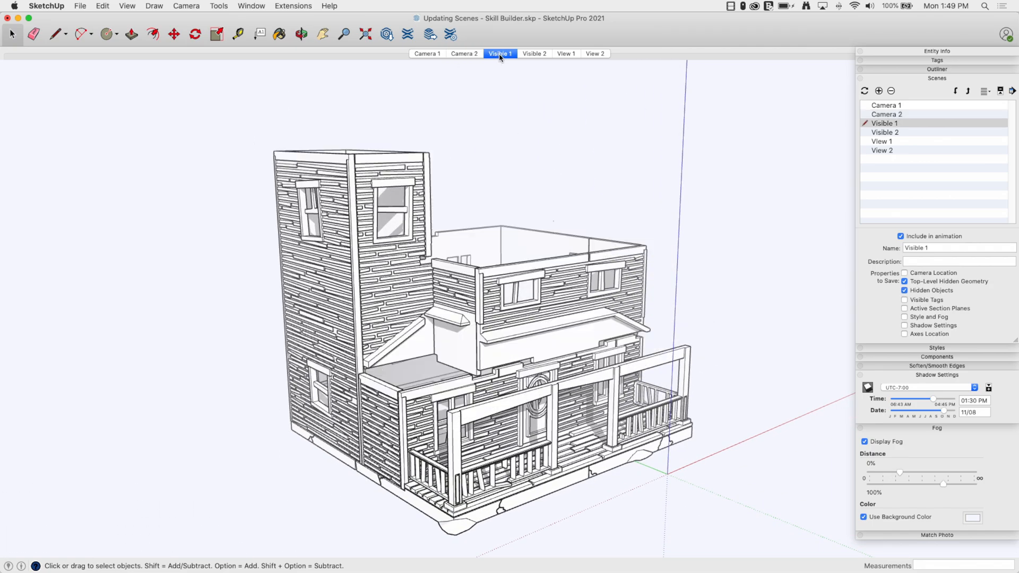
left_click(534, 53)
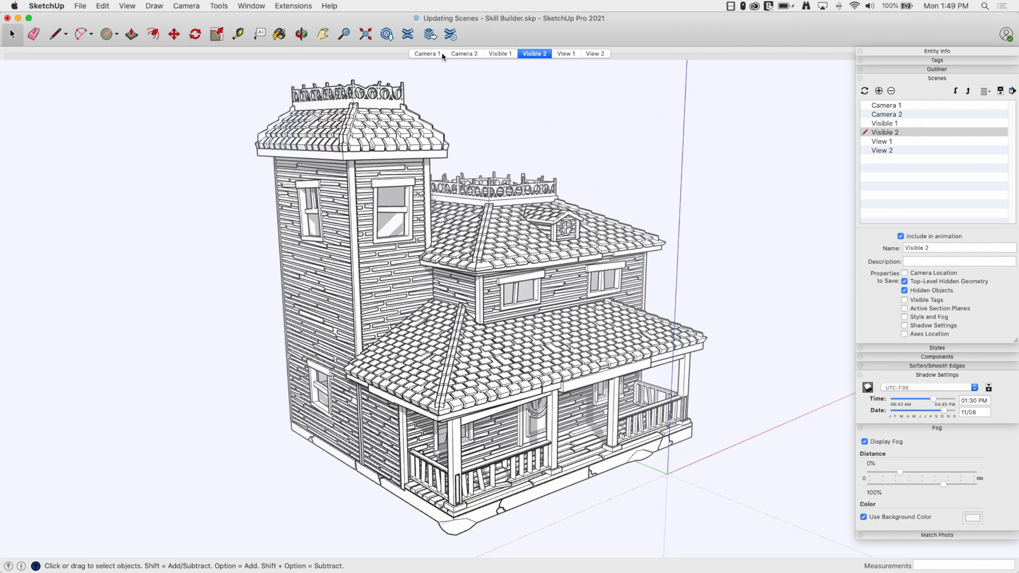
left_click(427, 53)
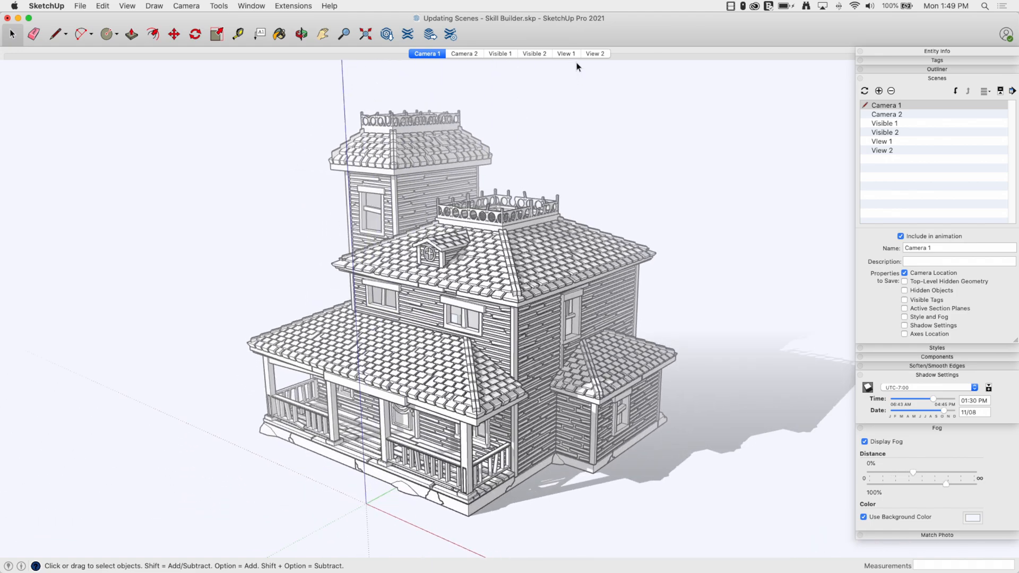
left_click(564, 53)
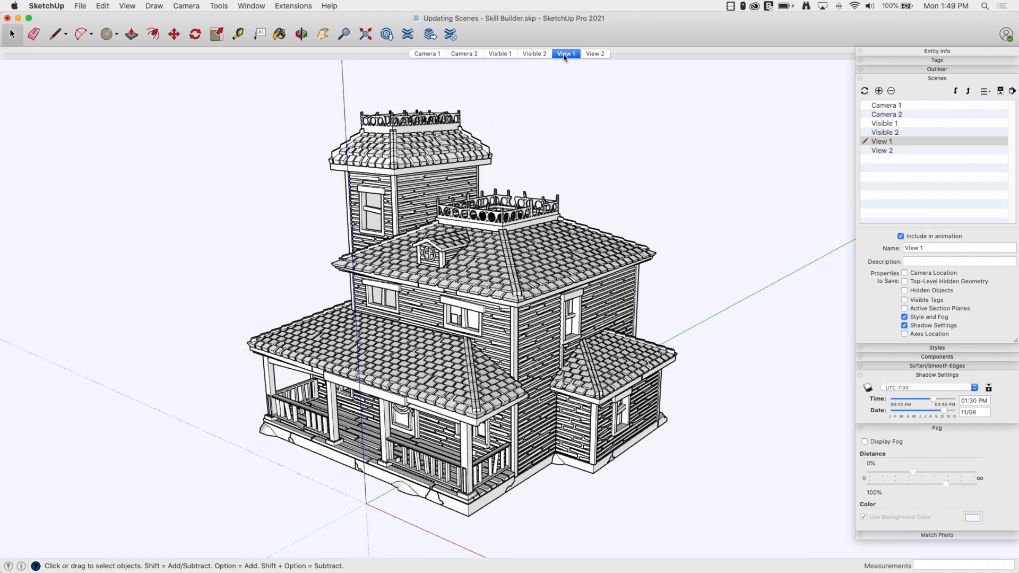
left_click(594, 53)
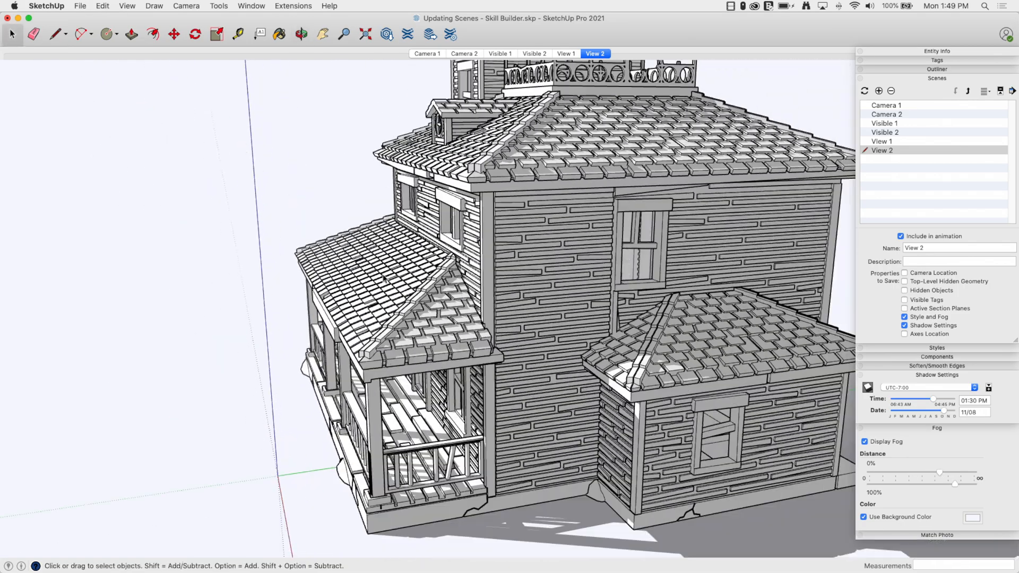
left_click(563, 54)
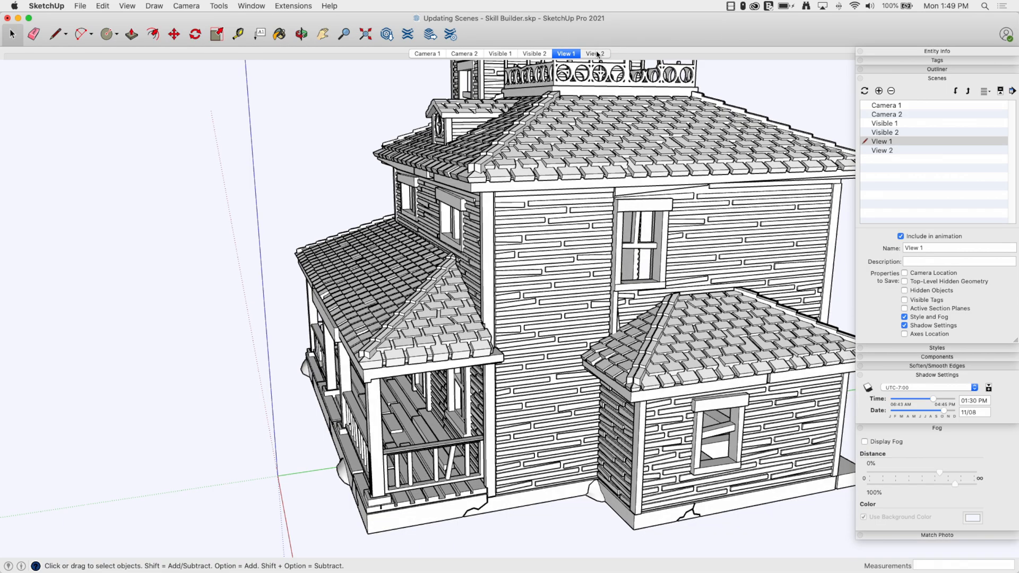
left_click(593, 54)
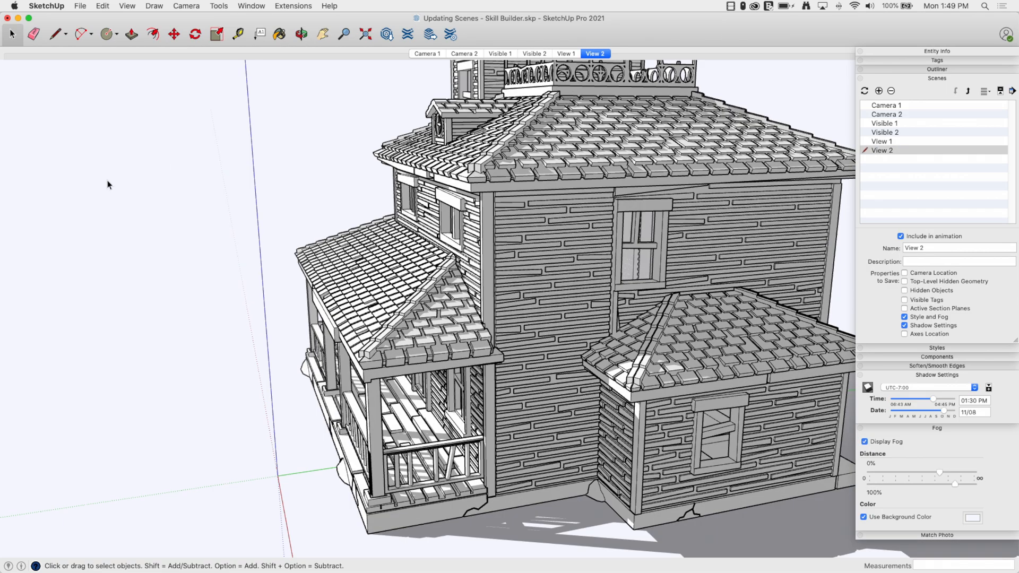
left_click(565, 53)
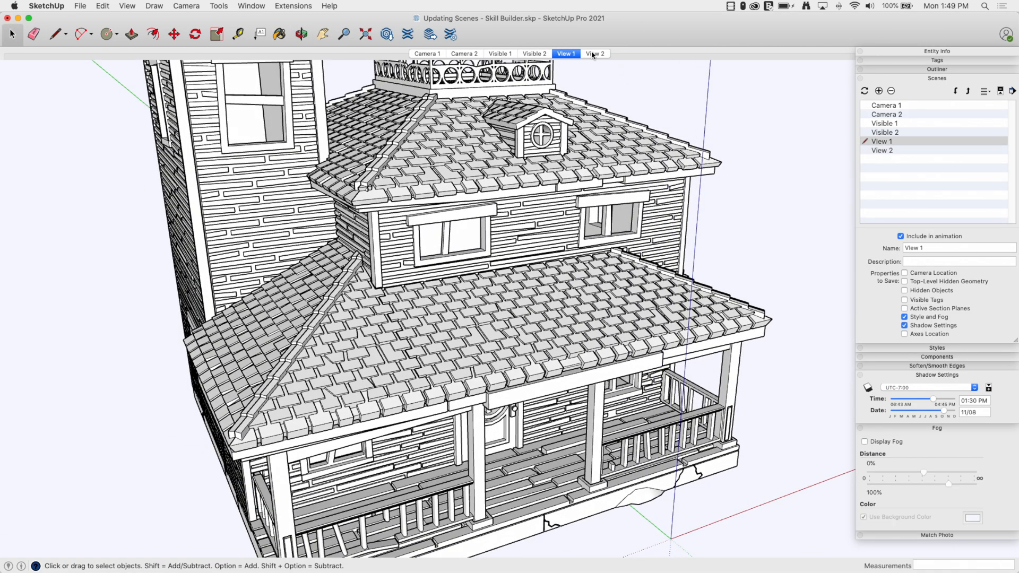
left_click(594, 55)
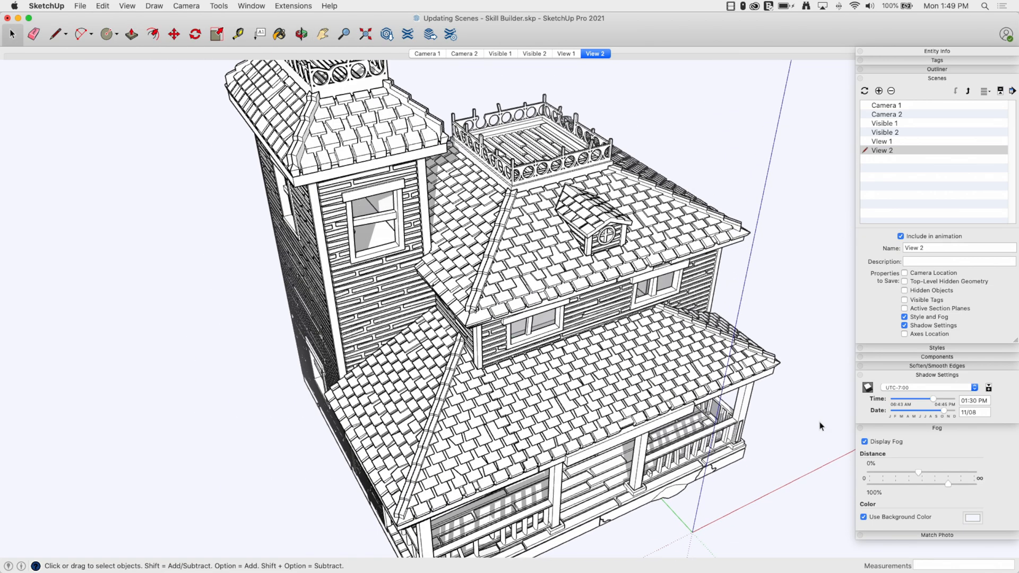
left_click(499, 54)
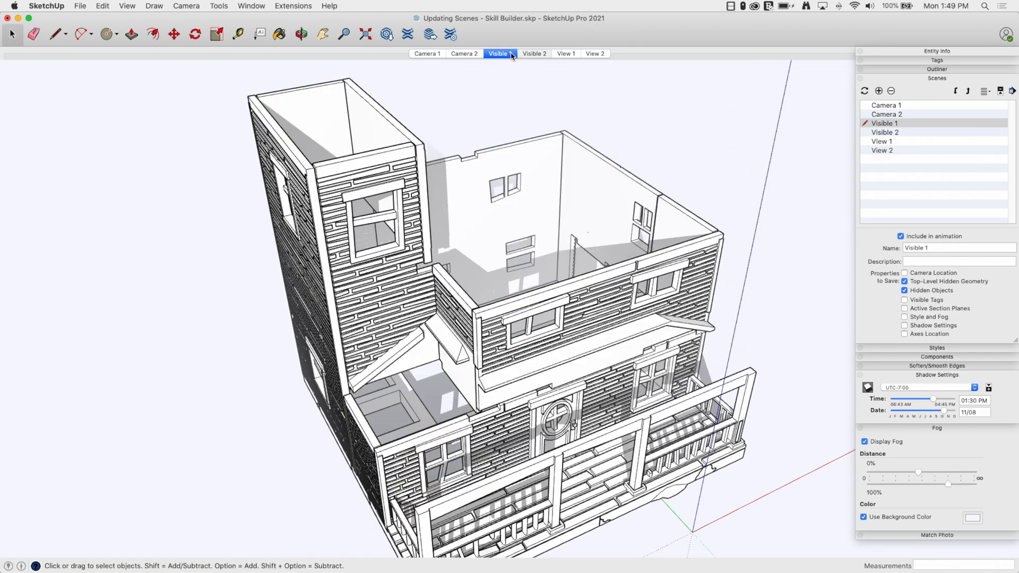
left_click(534, 53)
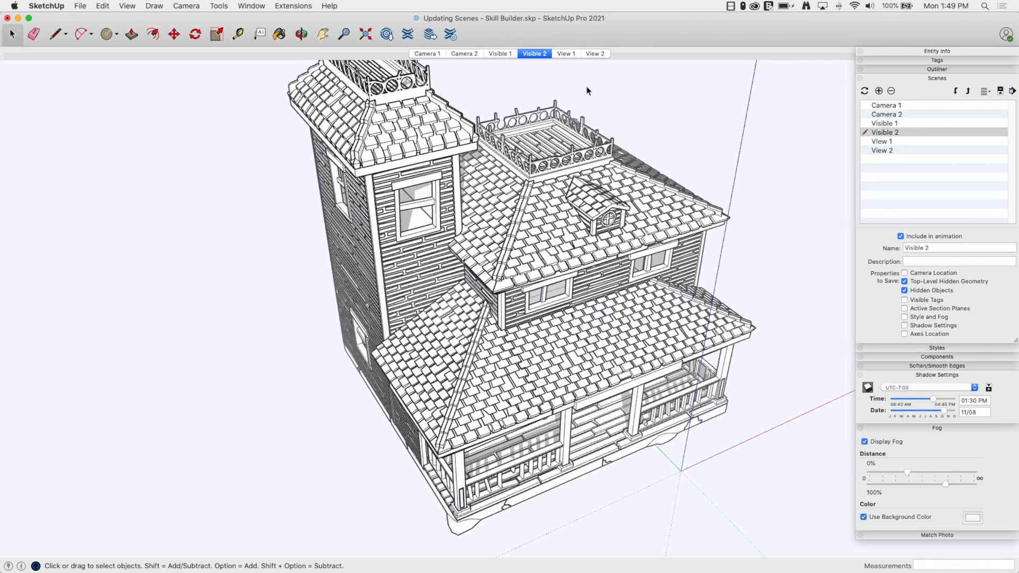
mouse_move(433, 56)
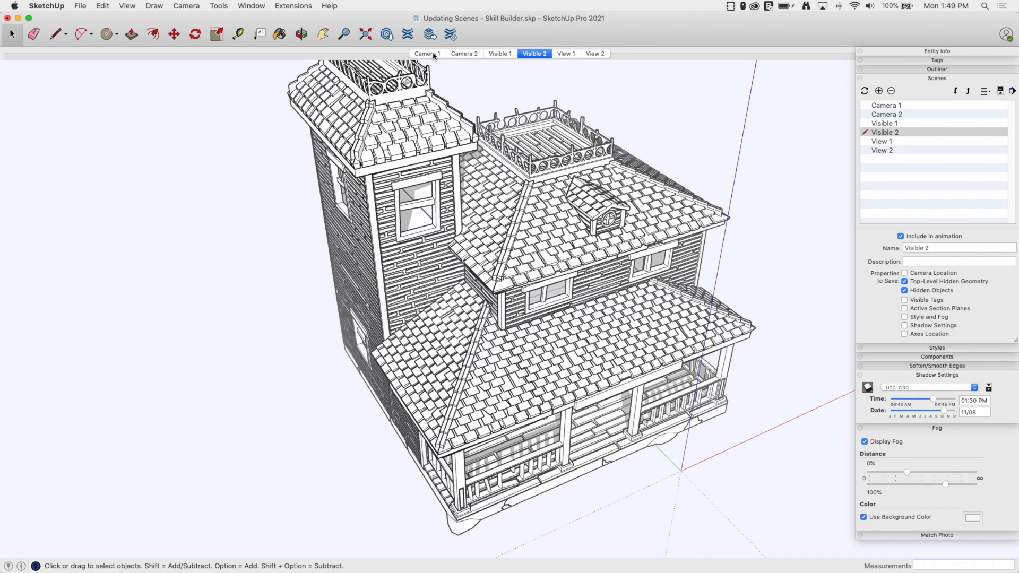
left_click(426, 53)
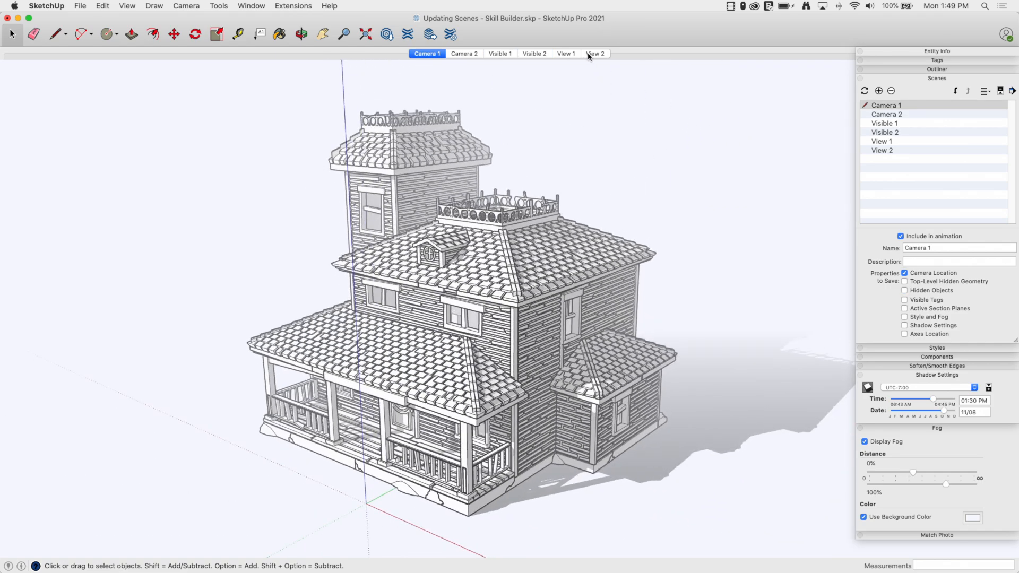
left_click(594, 53)
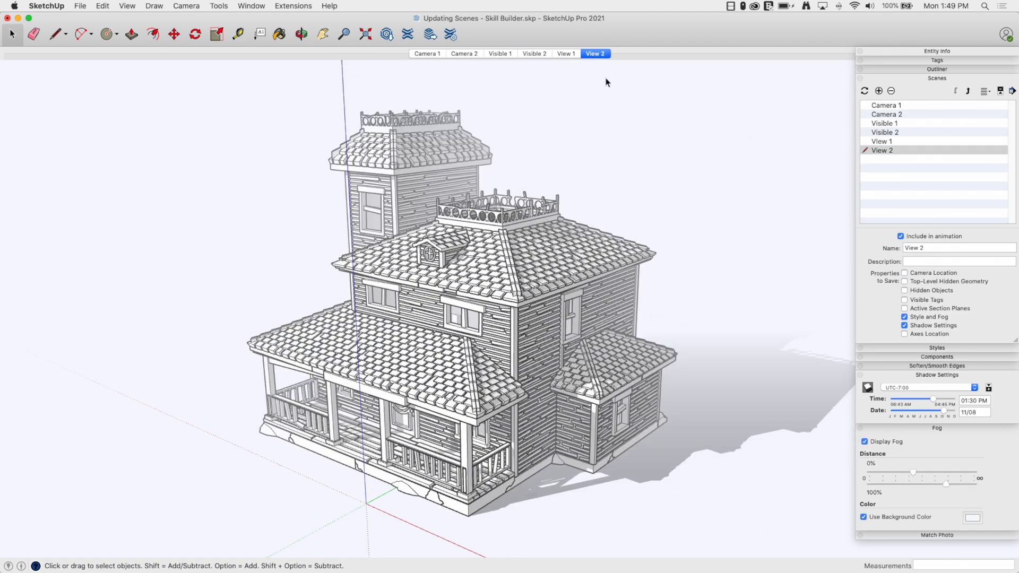
mouse_move(343, 203)
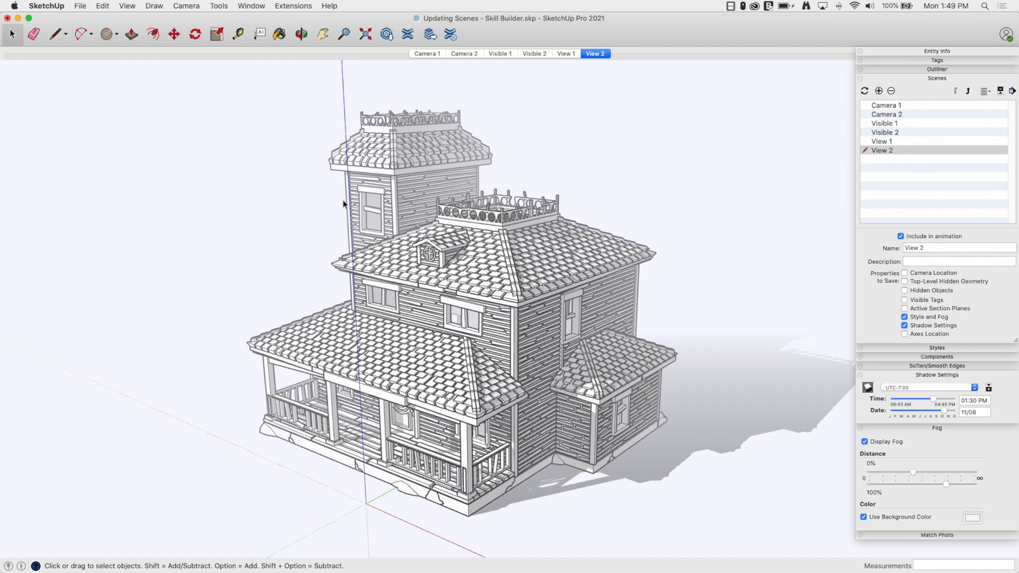
Step: Collapse the Scenes, Shadow Settings and Fog trays, leaving View 2's fog-and-shadow view showing
left_click(935, 78)
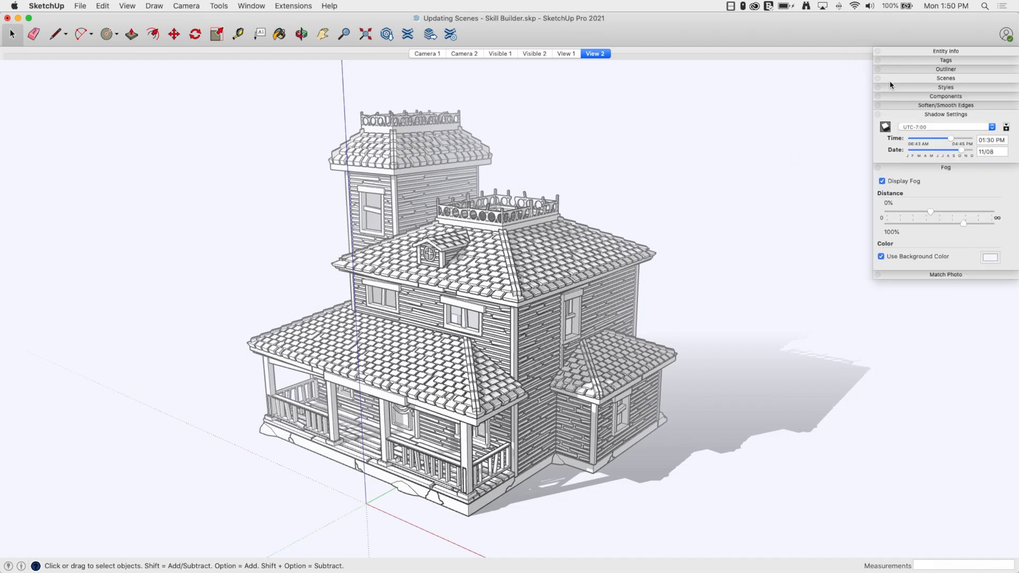
left_click(946, 113)
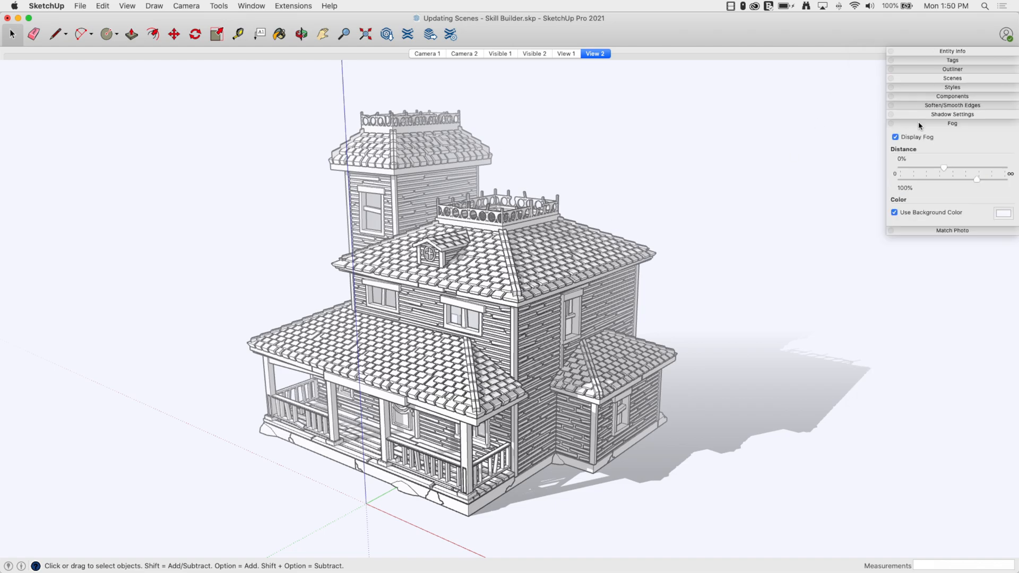
left_click(952, 123)
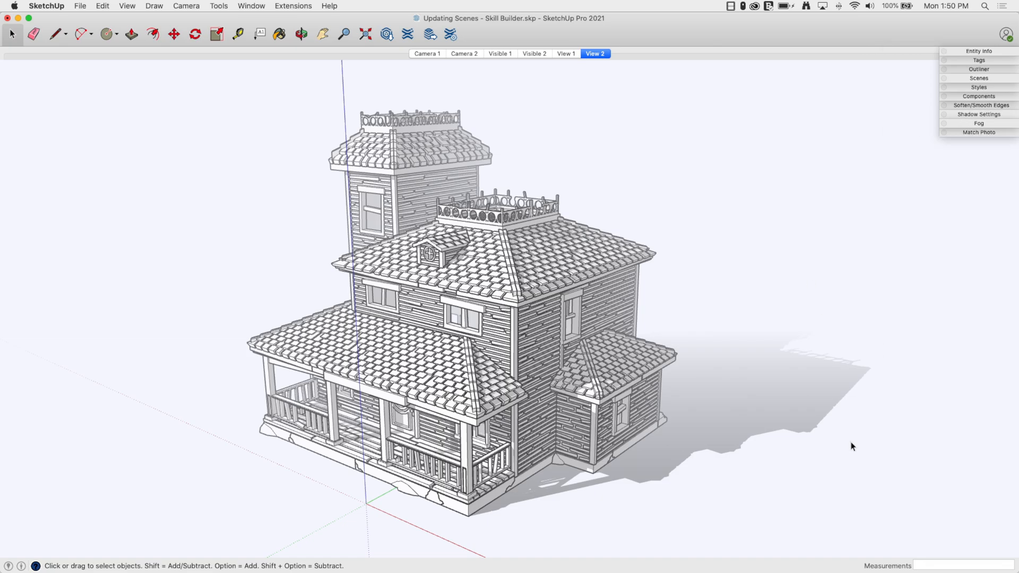